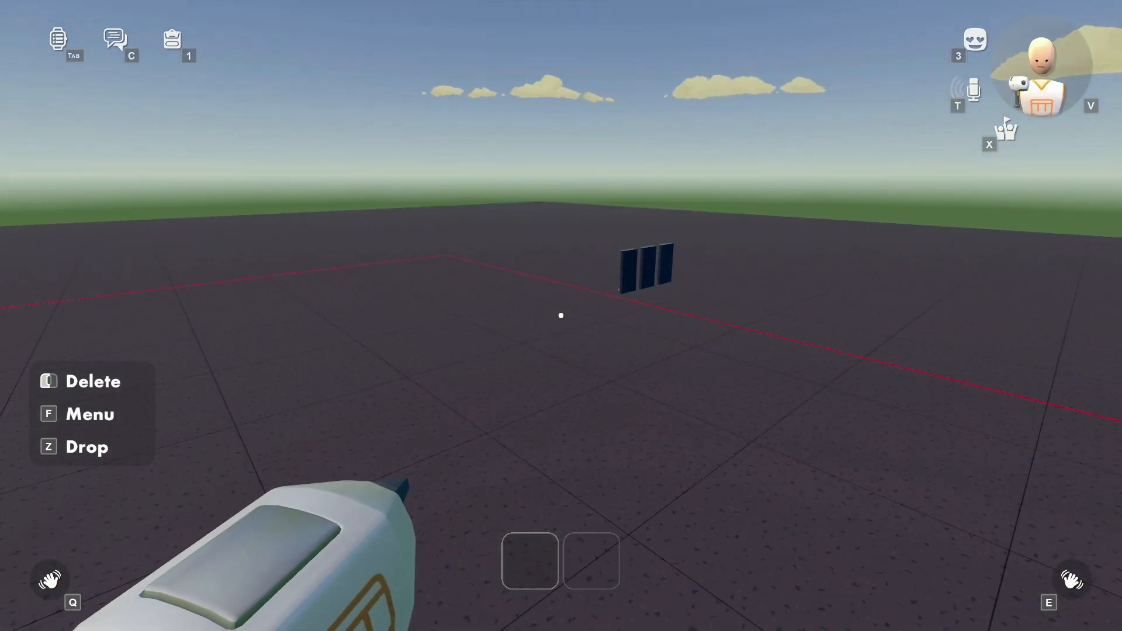
pyautogui.moveTo(561, 314)
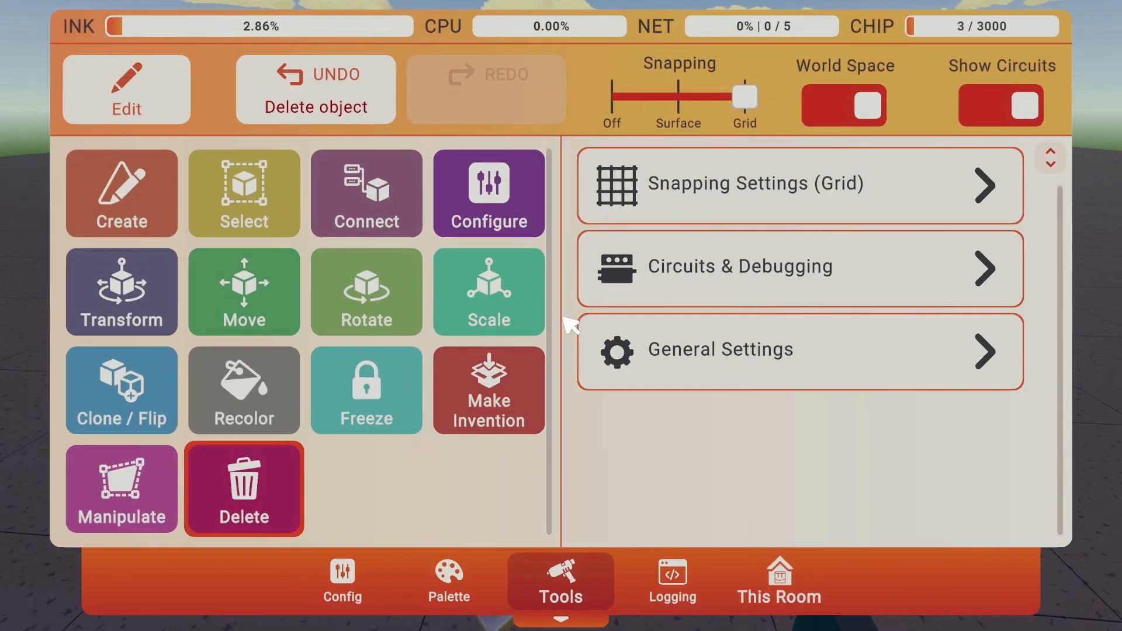
# Step: Spawn an Audio Player chip from the Circuits palette
pyautogui.click(449, 579)
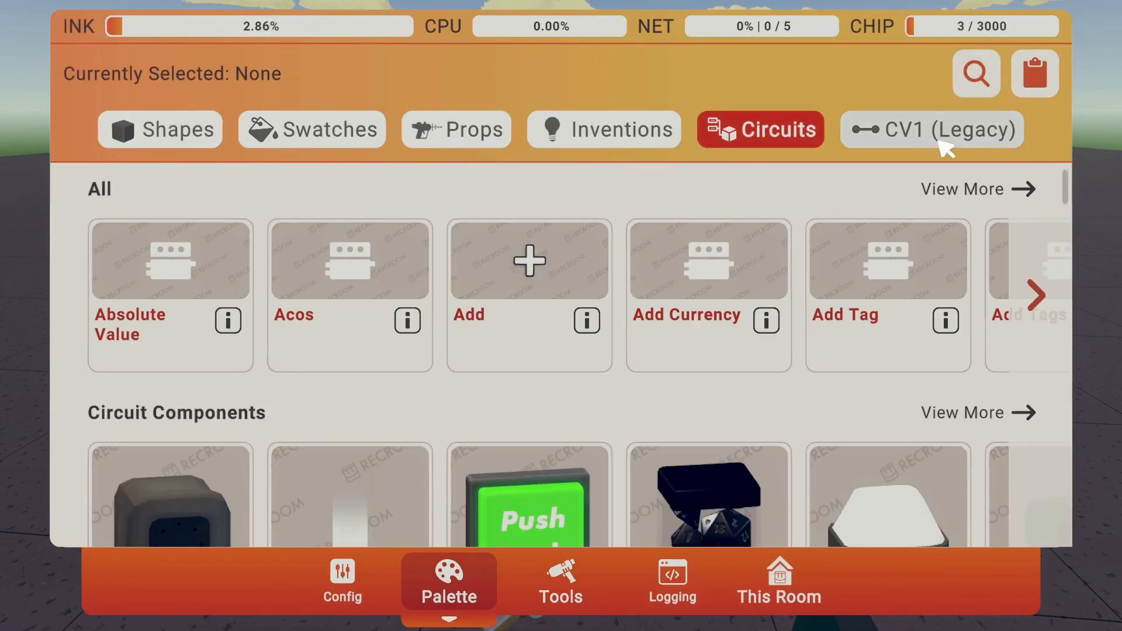
pyautogui.click(974, 72)
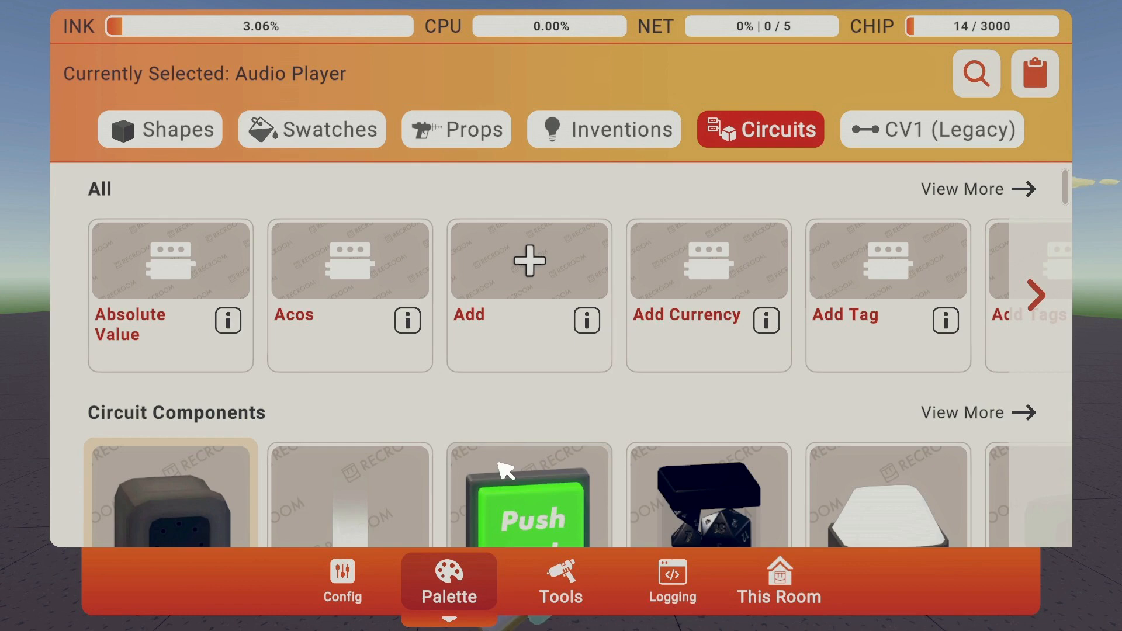
pyautogui.scroll(-3)
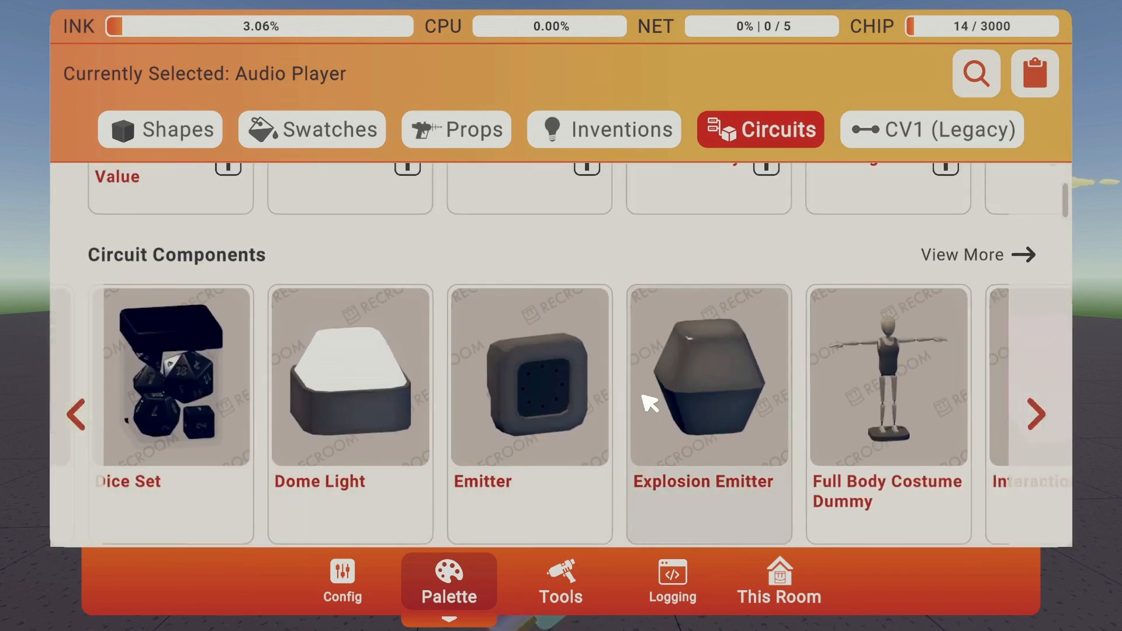
pyautogui.click(1034, 414)
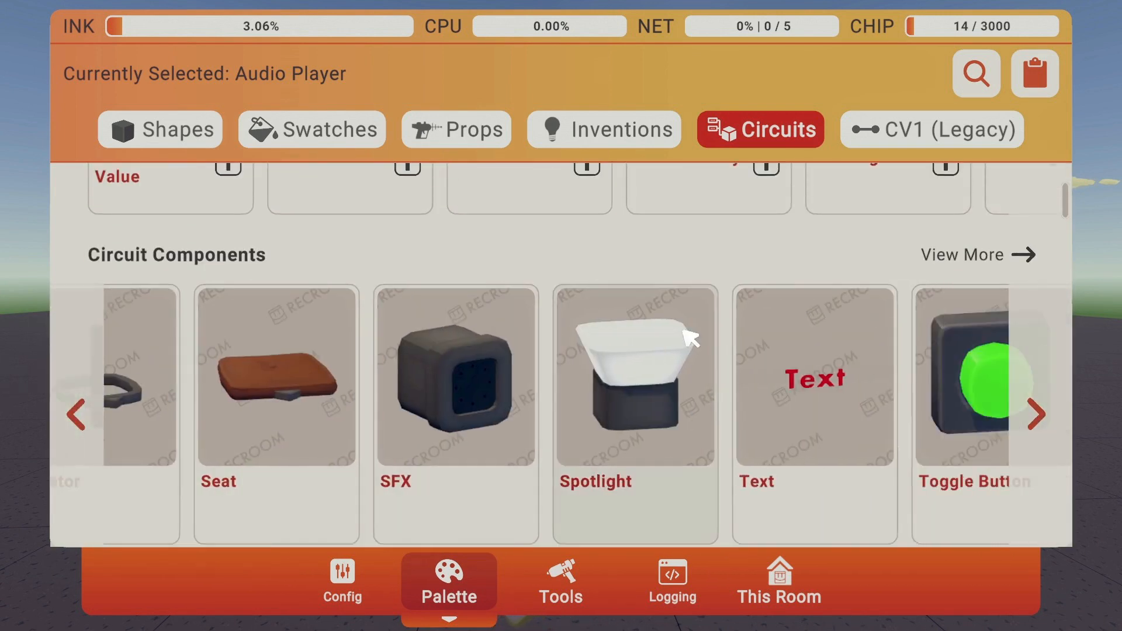
# Step: Search the palette for 'sound' to find and spawn the Sample Audio chip
pyautogui.click(974, 72)
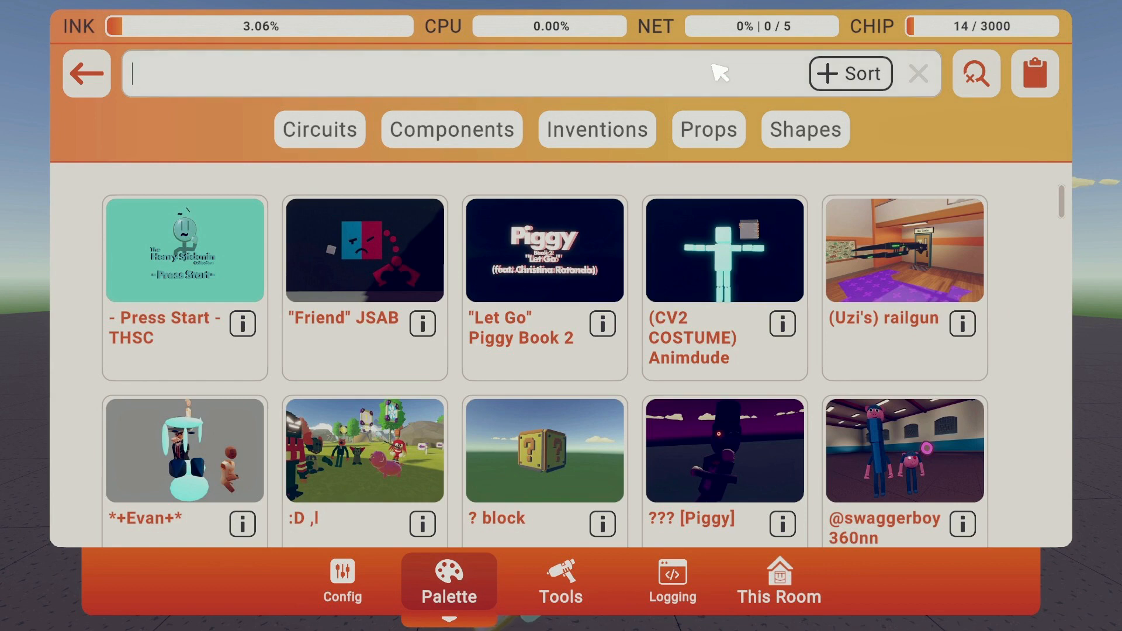
pyautogui.write('sound')
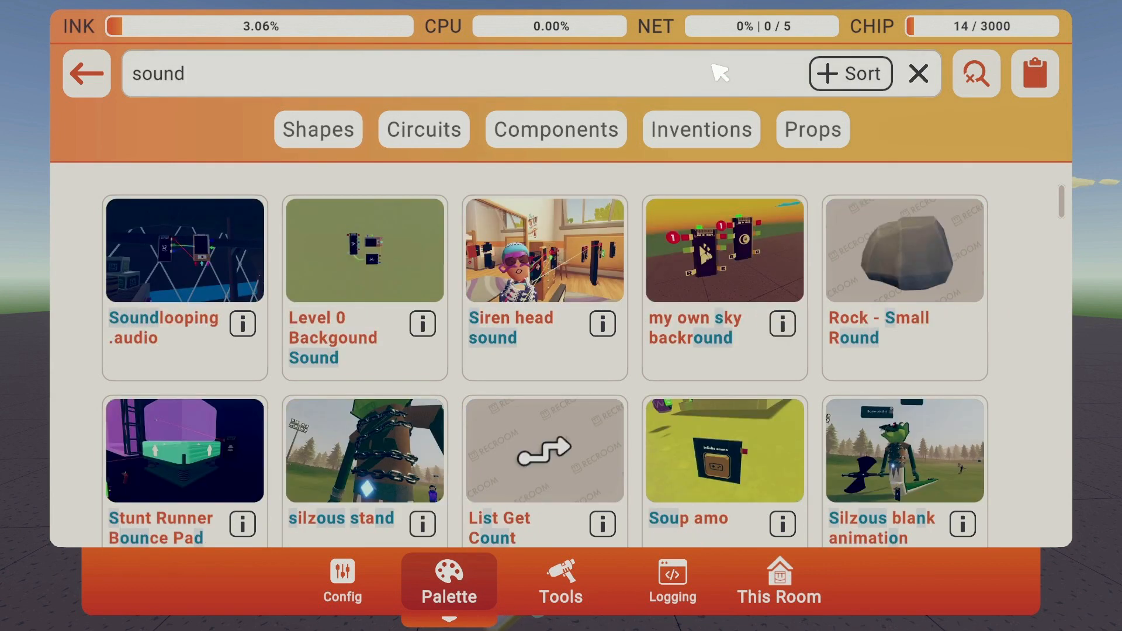
pyautogui.write('san')
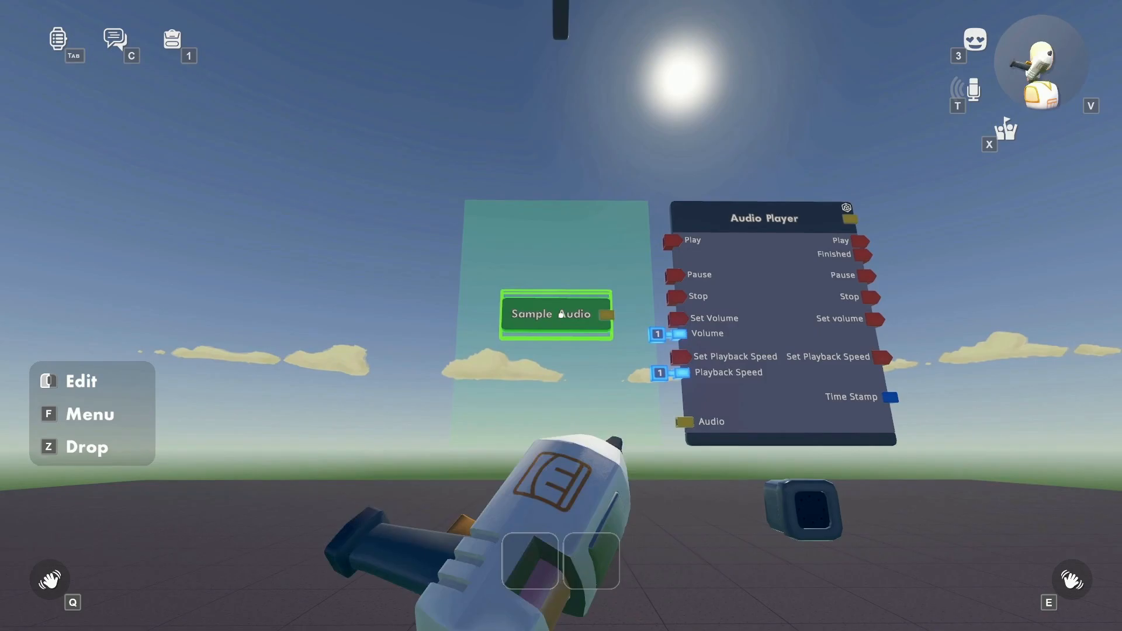
# Step: Bring up Voicemod's Soundboard page over the game
pyautogui.click(160, 617)
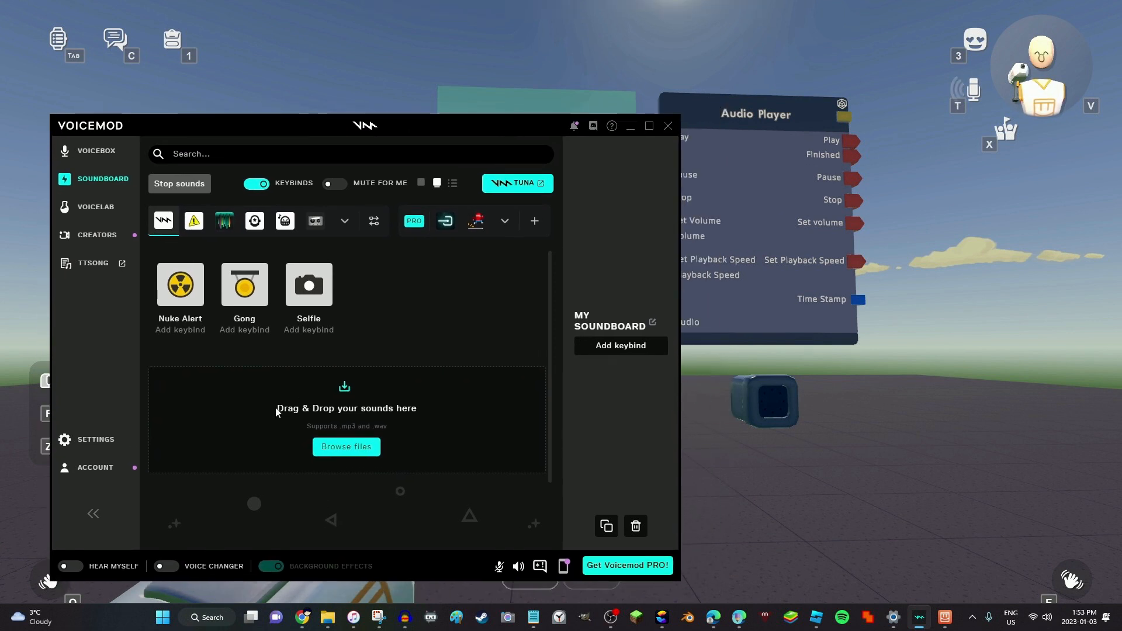
pyautogui.moveTo(457, 281)
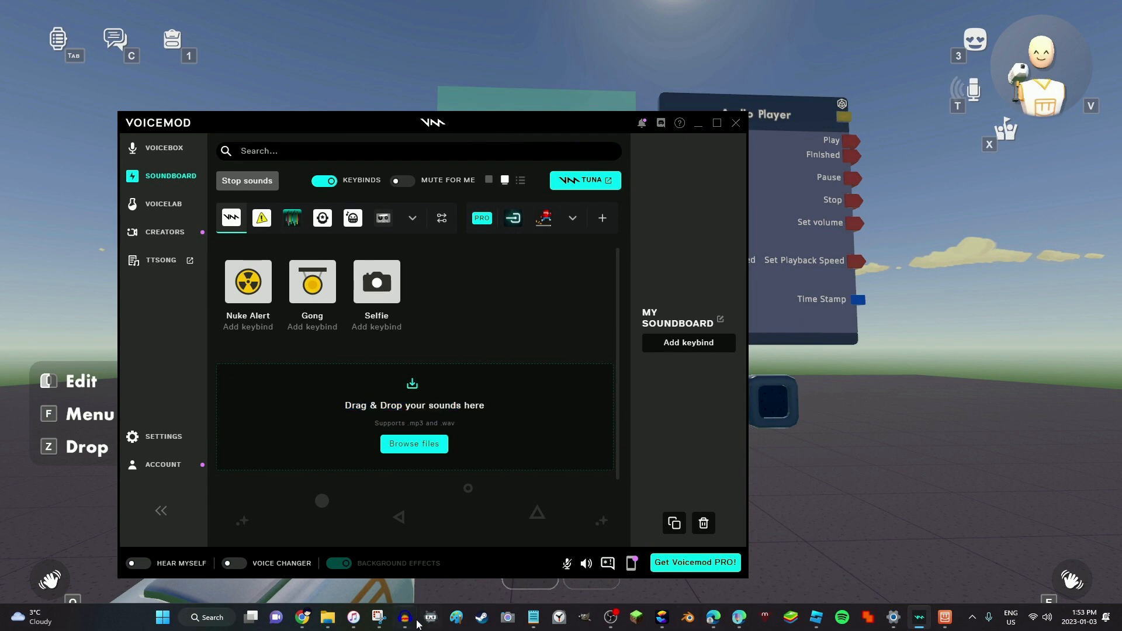
# Step: Bring Audacity forward to check the PIGGY Hunt main menu theme track
pyautogui.click(581, 616)
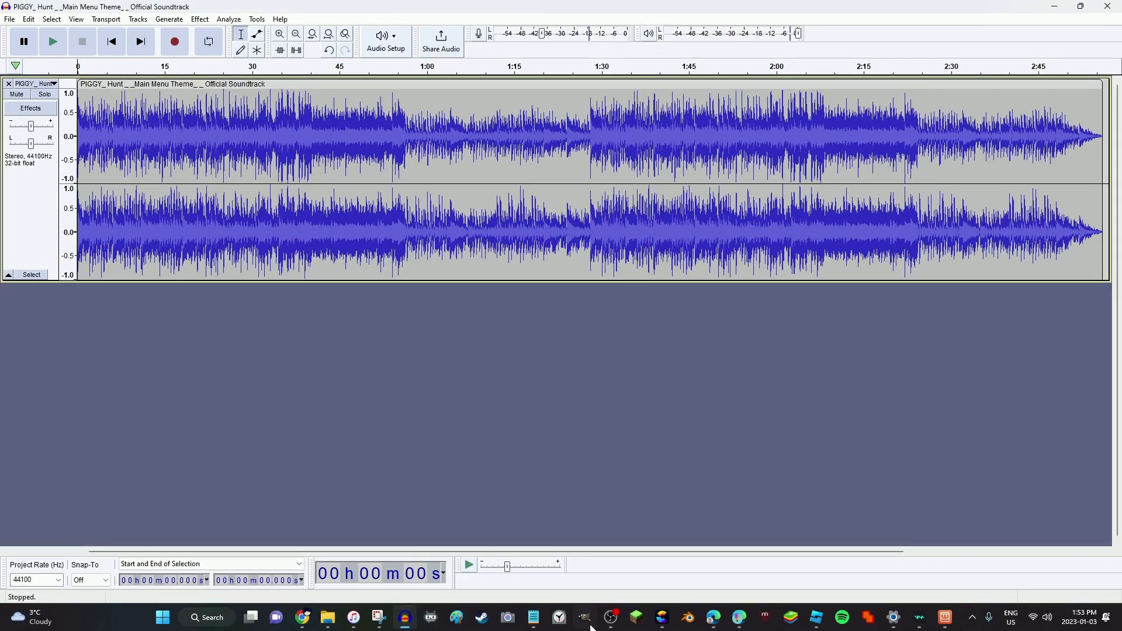
pyautogui.moveTo(349, 254)
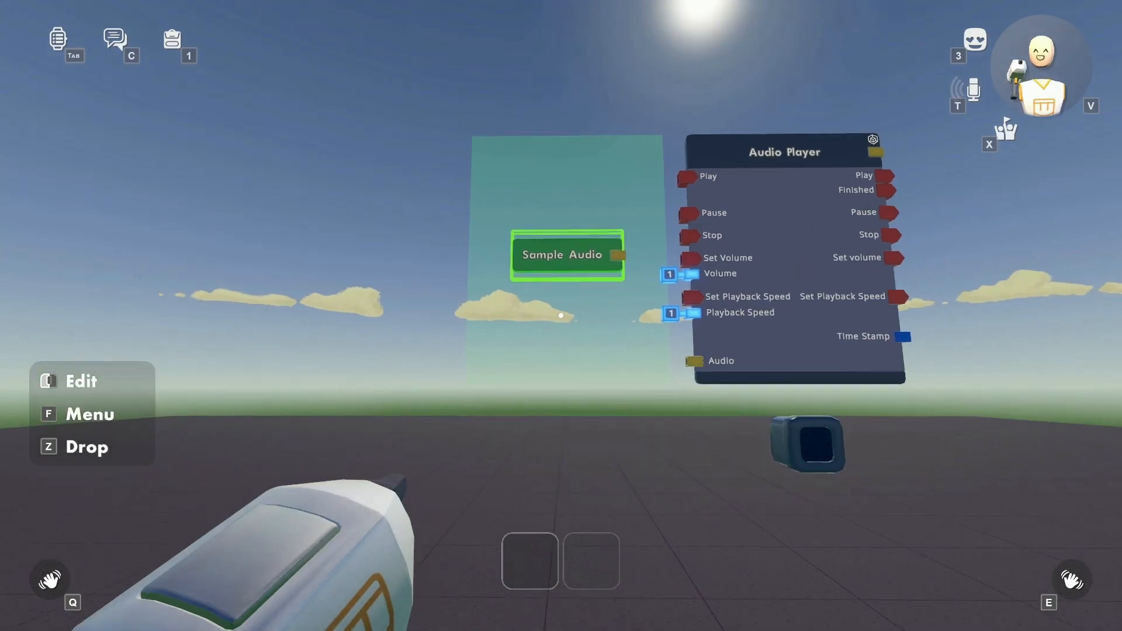
# Step: Bring up the Windows Start menu over the Sample Audio recorder settings
pyautogui.click(161, 617)
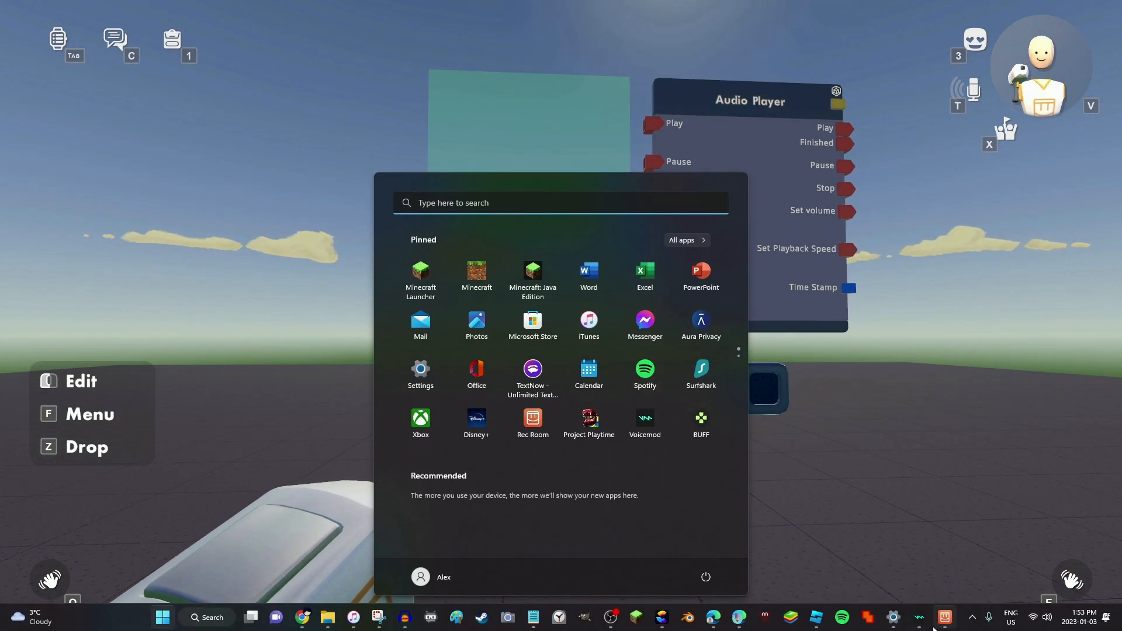
pyautogui.click(644, 422)
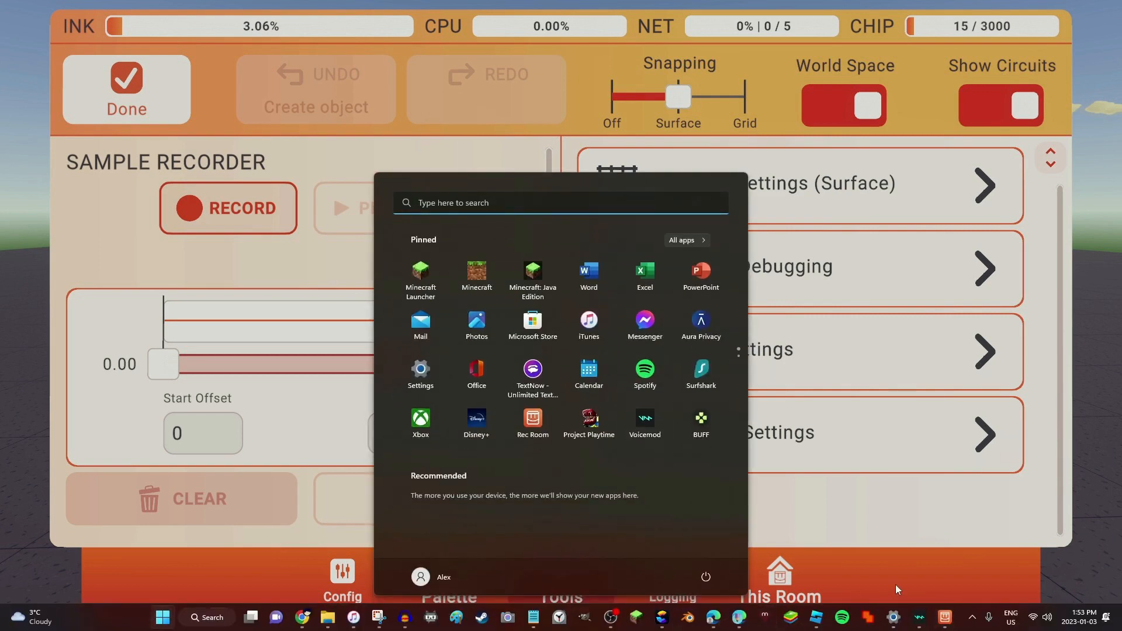
# Step: Play the PIGGY tile on Voicemod's soundboard while the sample recorder records
pyautogui.click(643, 422)
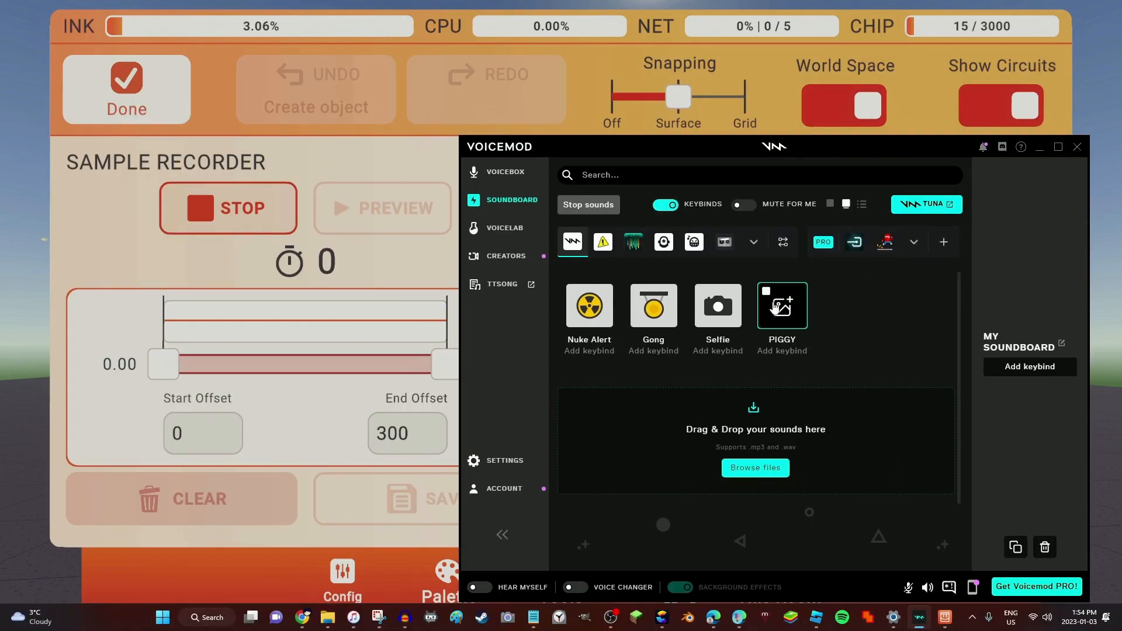
pyautogui.click(782, 306)
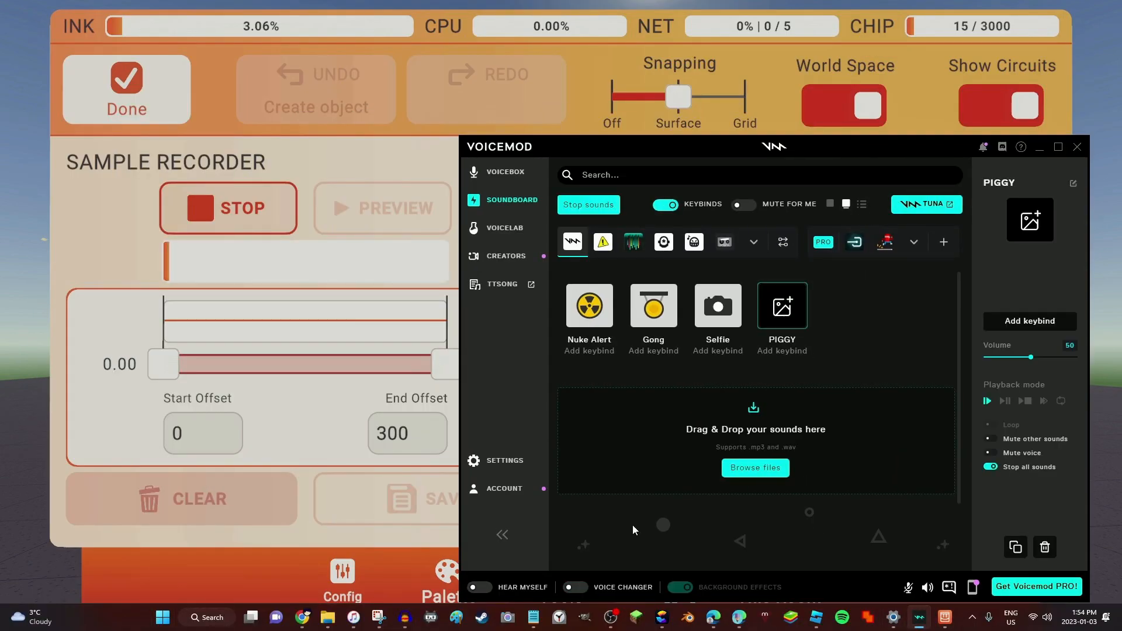
# Step: Return to the Rec Room sample recorder and let it capture the PIGGY sound
pyautogui.click(560, 580)
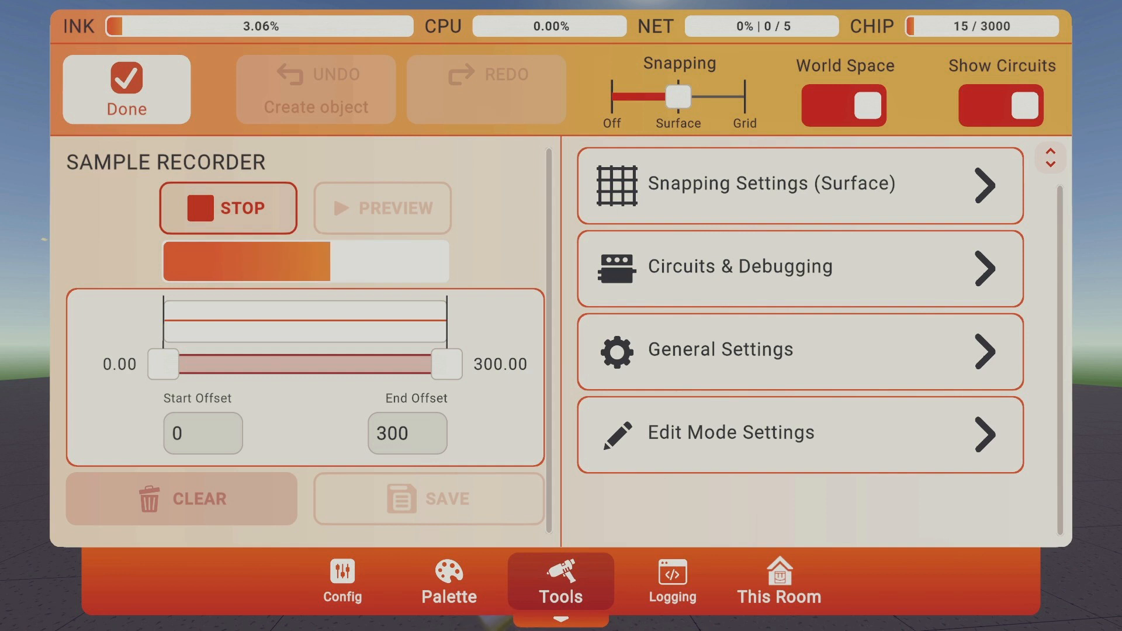
pyautogui.moveTo(877, 540)
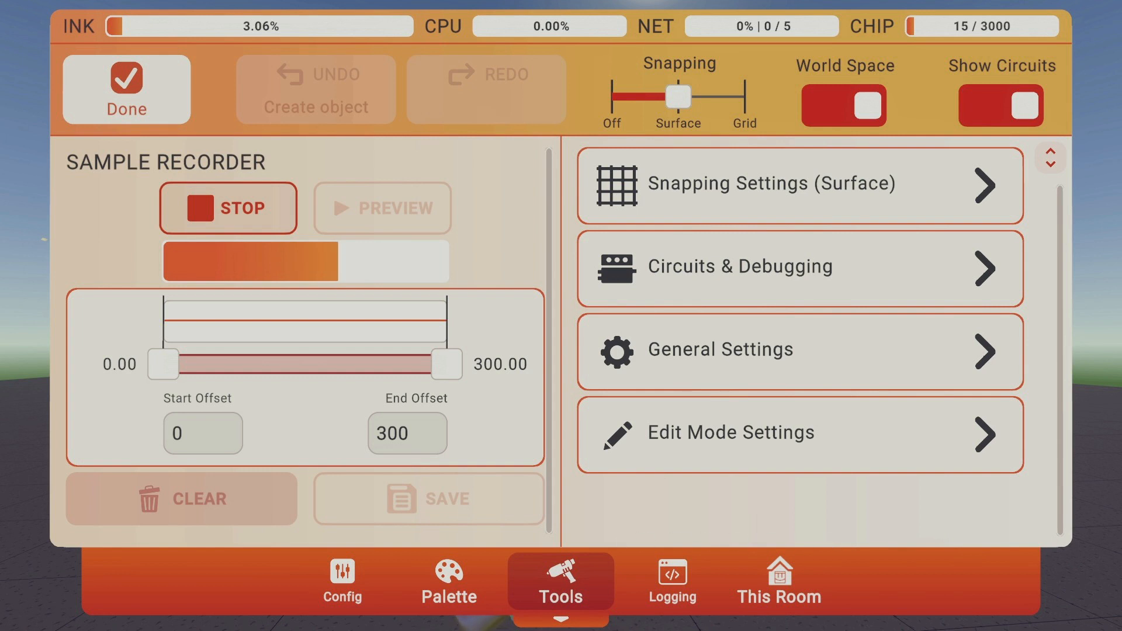
# Step: Stop the 185-second sample recording so it begins encoding
pyautogui.click(228, 208)
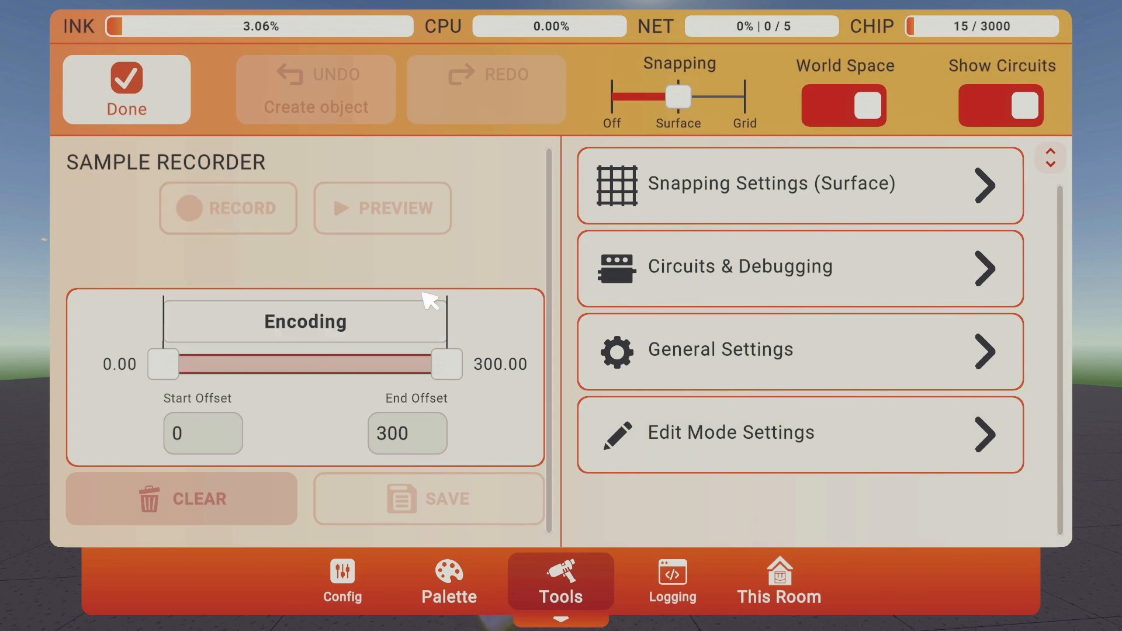
pyautogui.moveTo(253, 276)
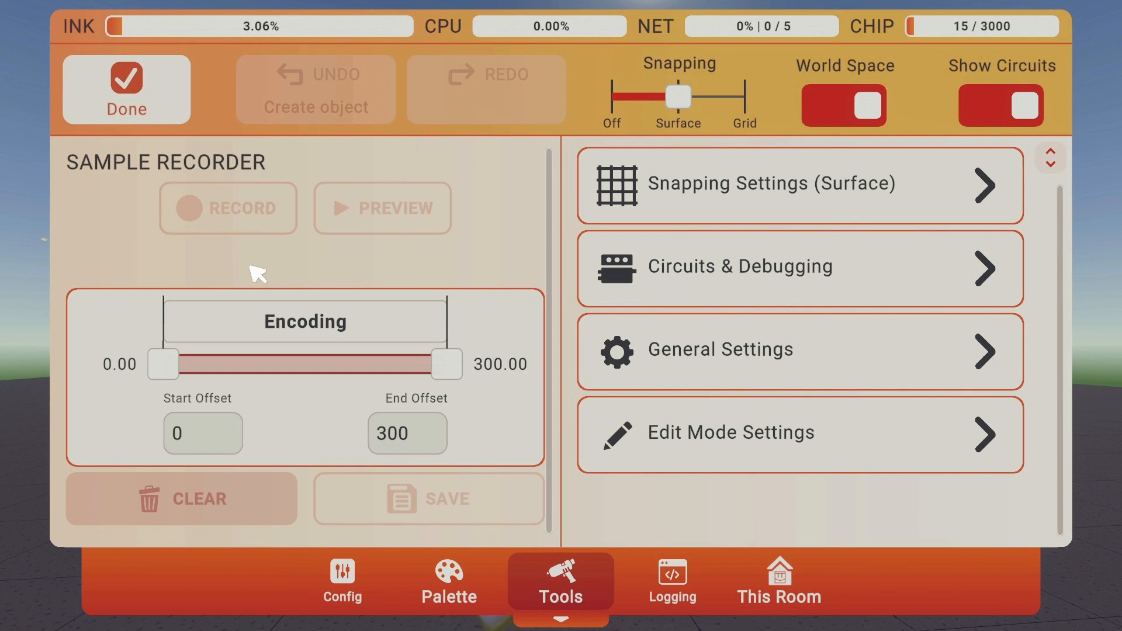
pyautogui.moveTo(357, 303)
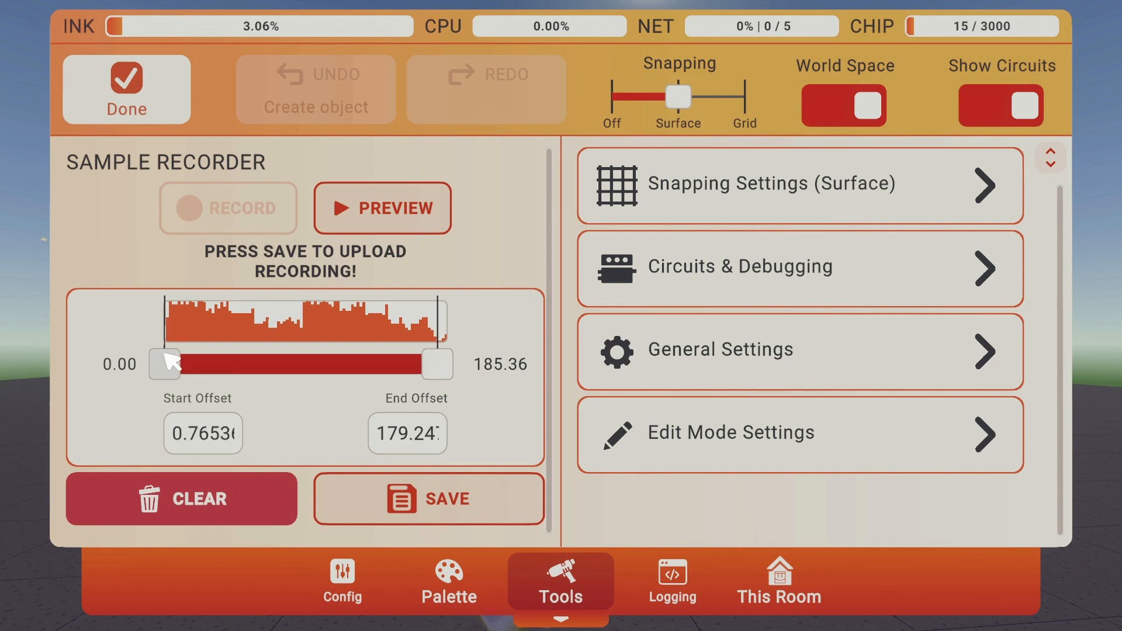
pyautogui.moveTo(240, 210)
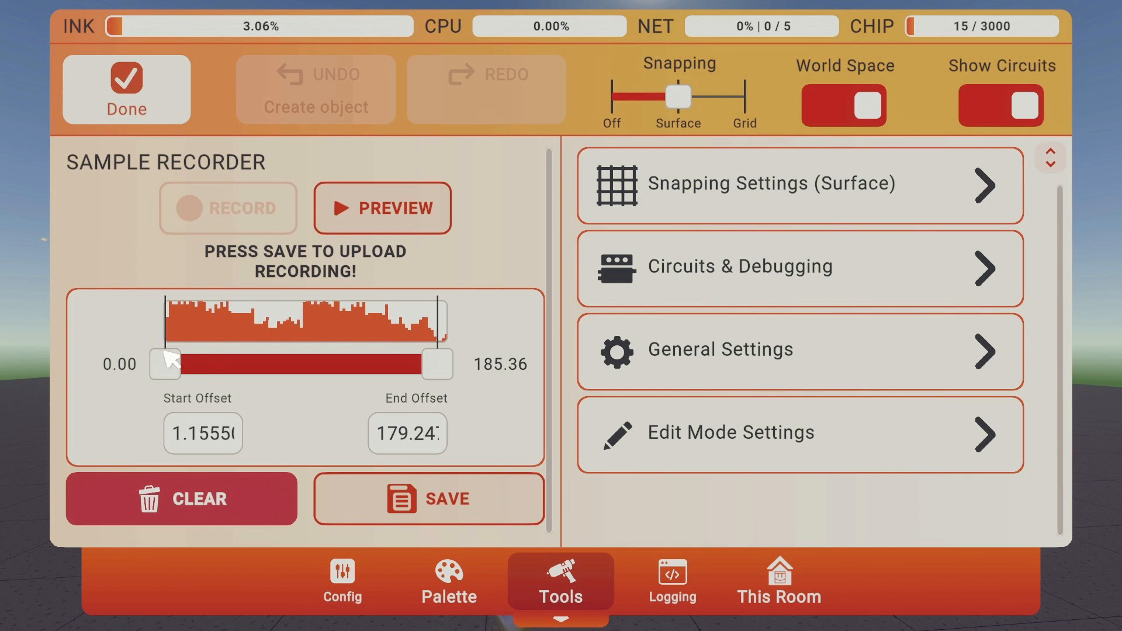
# Step: Preview the clip trimmed to about 2.67–178.47 s and save it to upload as a sample
pyautogui.click(383, 208)
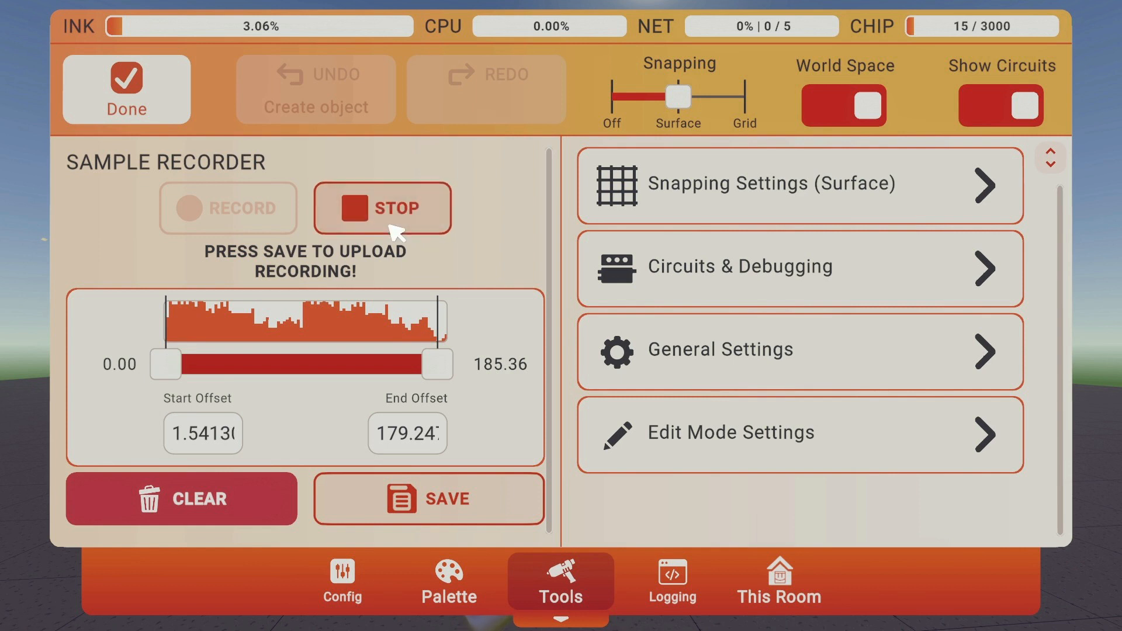
pyautogui.click(382, 208)
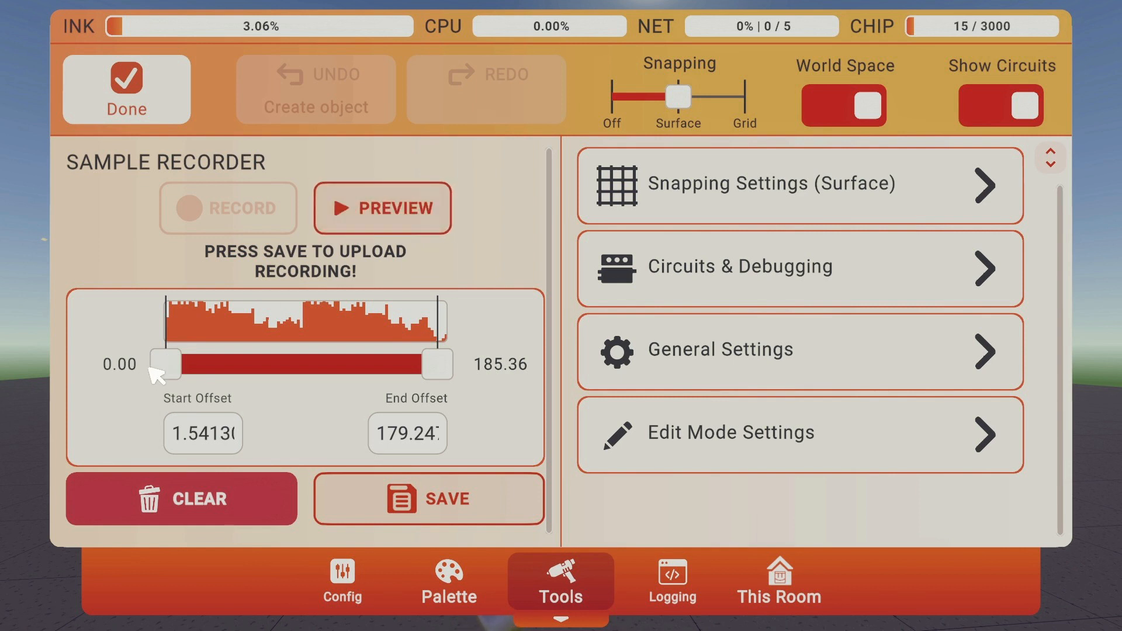
pyautogui.click(382, 208)
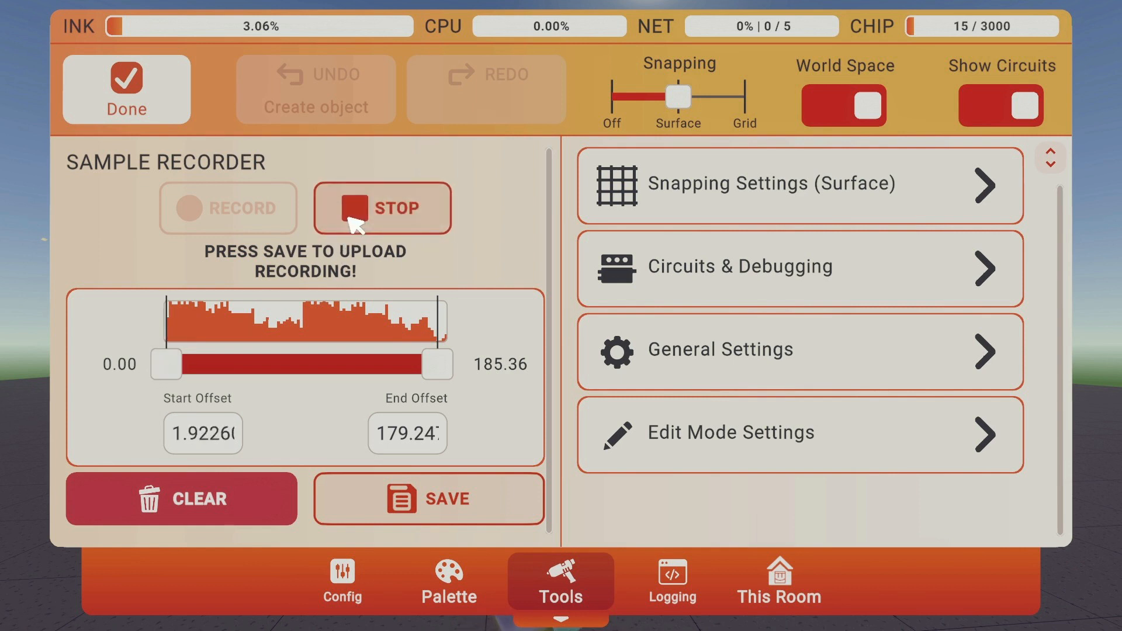
pyautogui.click(381, 208)
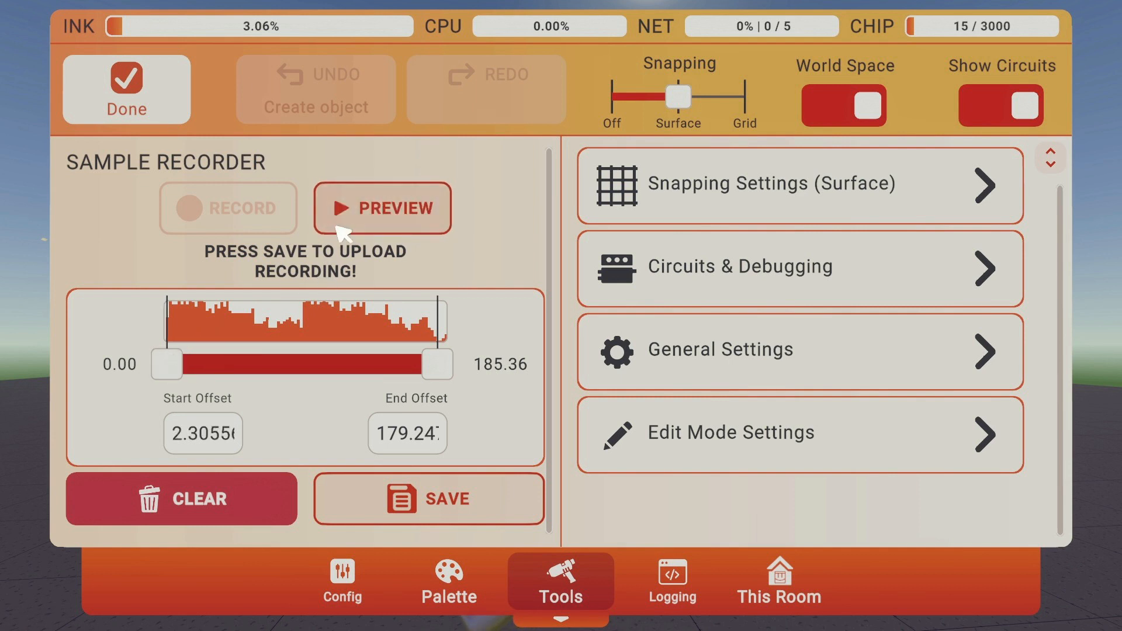
pyautogui.click(383, 208)
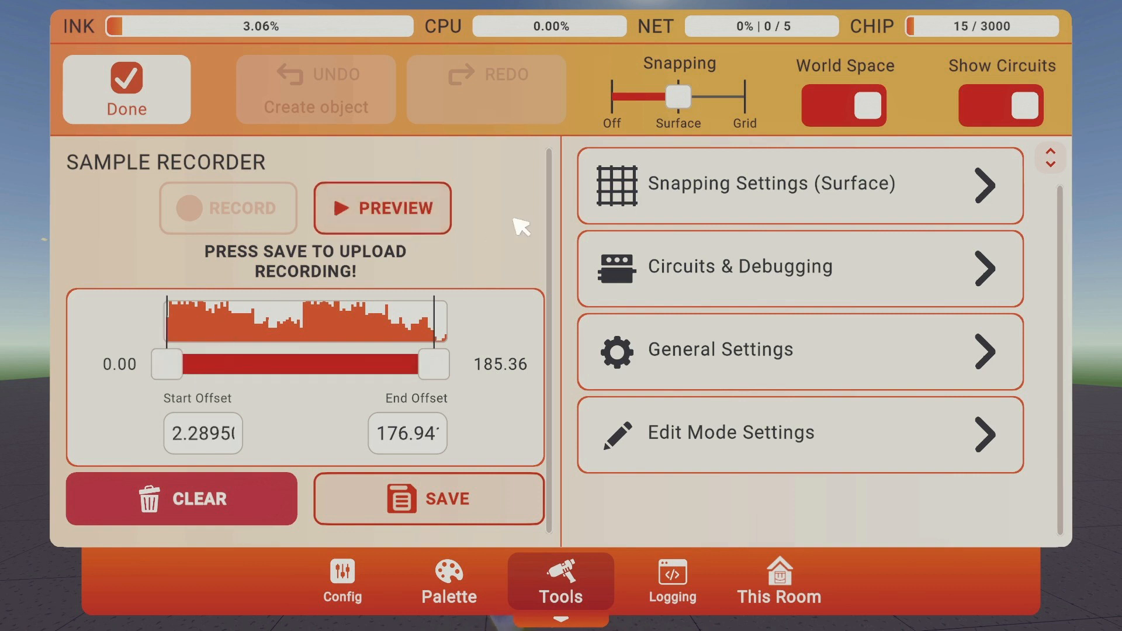
pyautogui.moveTo(440, 368)
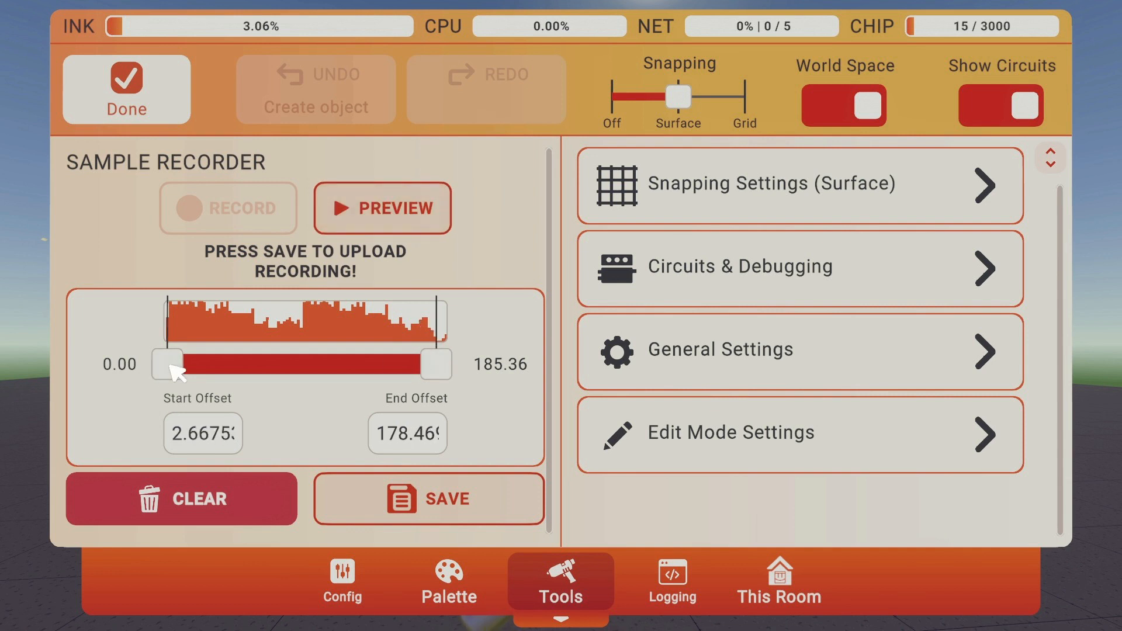
pyautogui.click(382, 208)
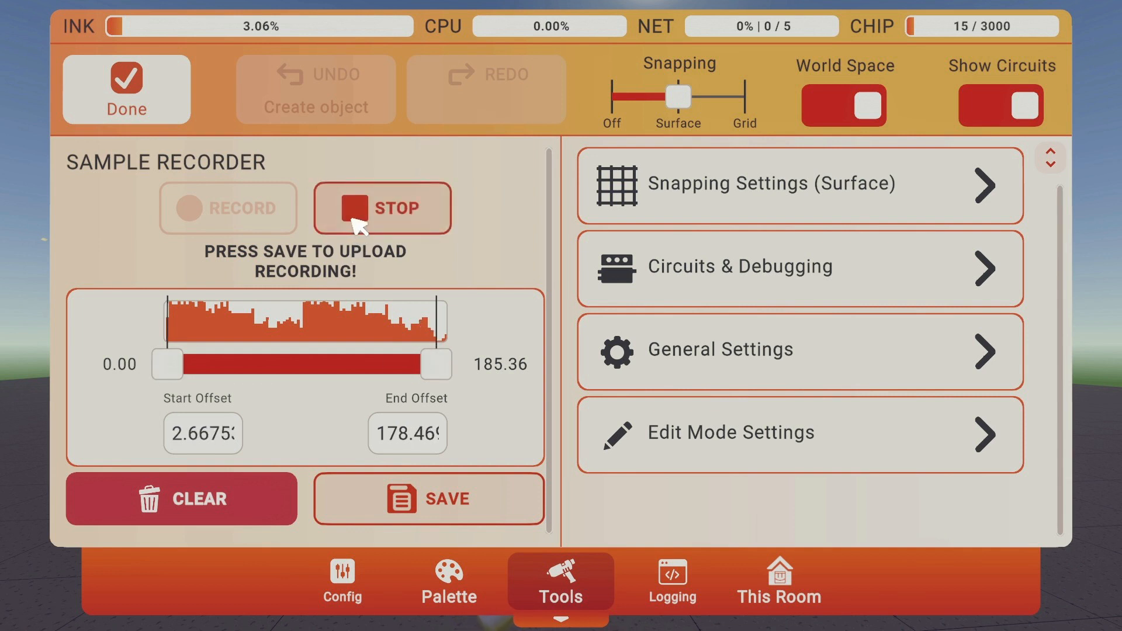
pyautogui.click(429, 499)
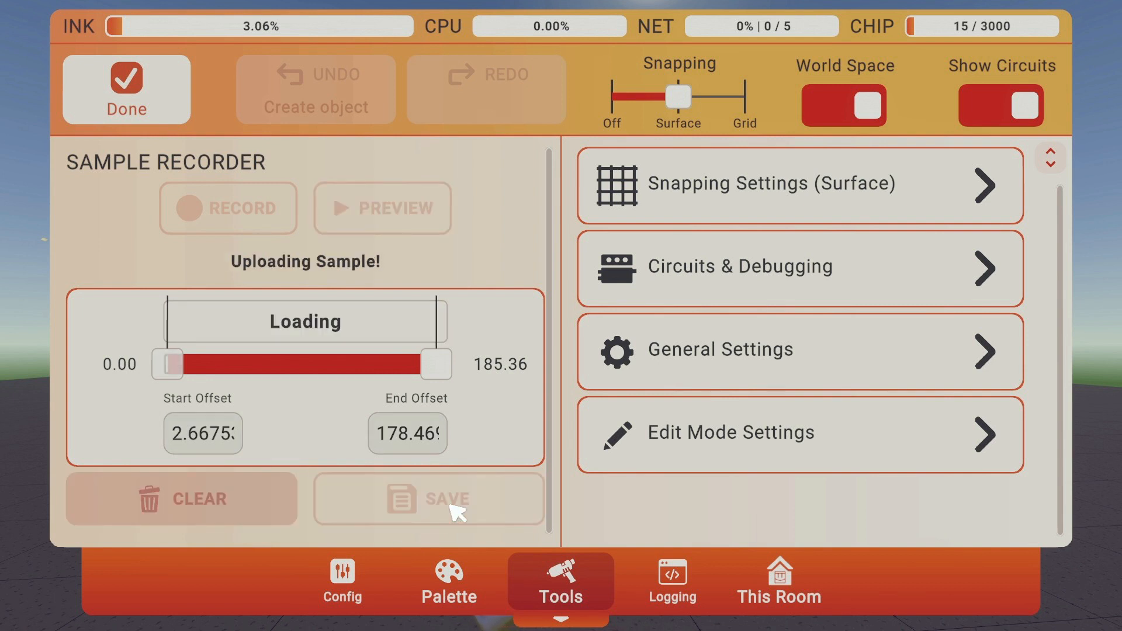
pyautogui.moveTo(553, 414)
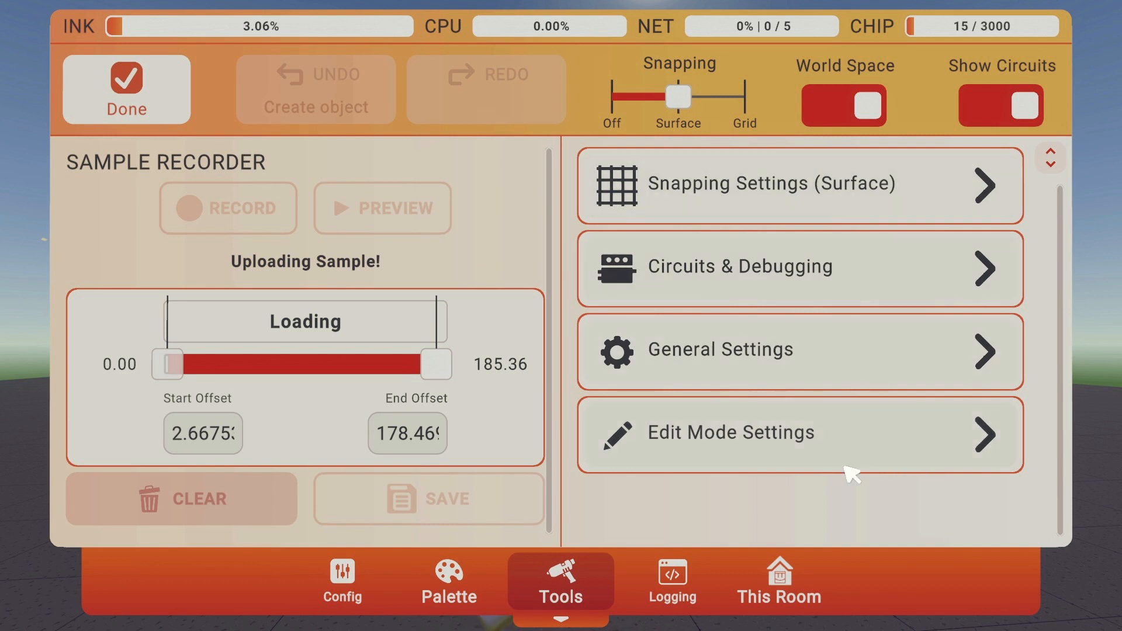
pyautogui.moveTo(795, 335)
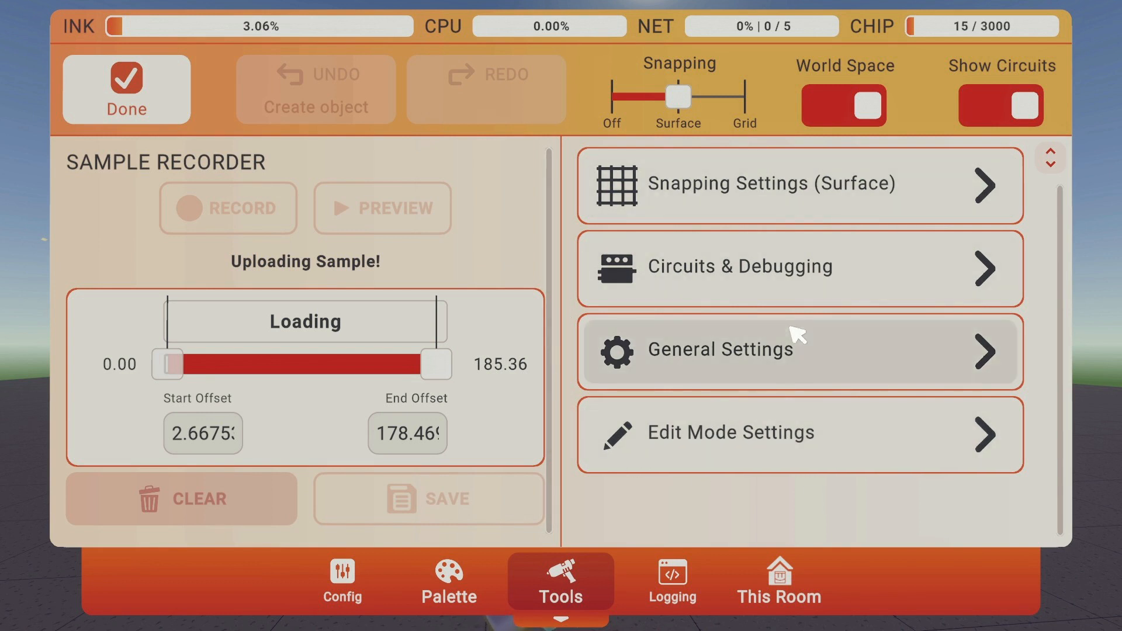
pyautogui.moveTo(790, 324)
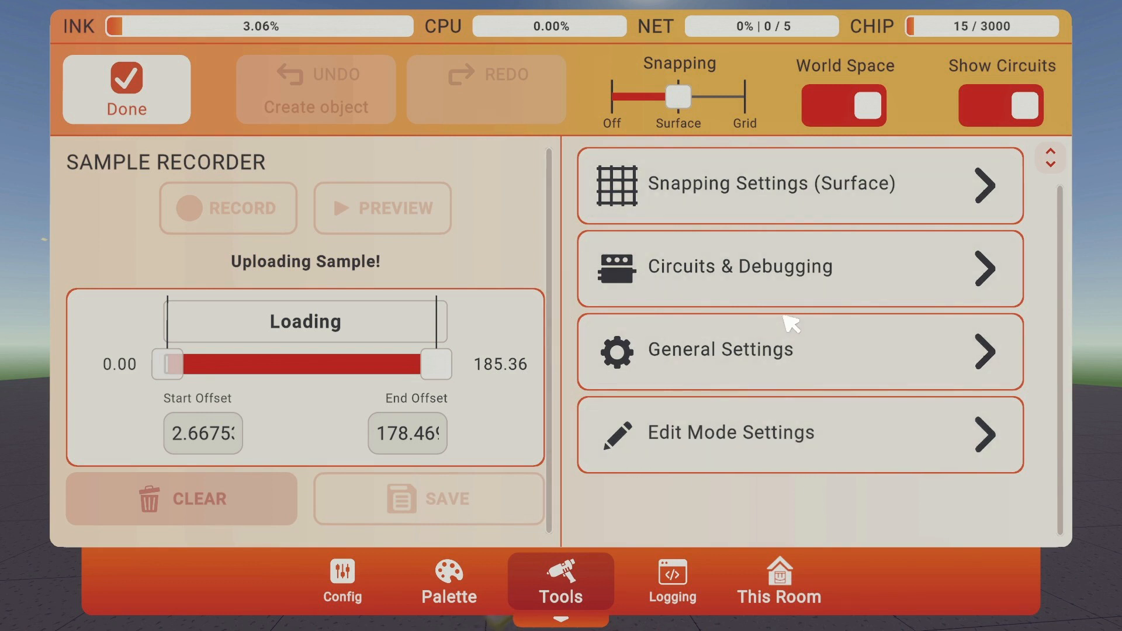
pyautogui.moveTo(785, 342)
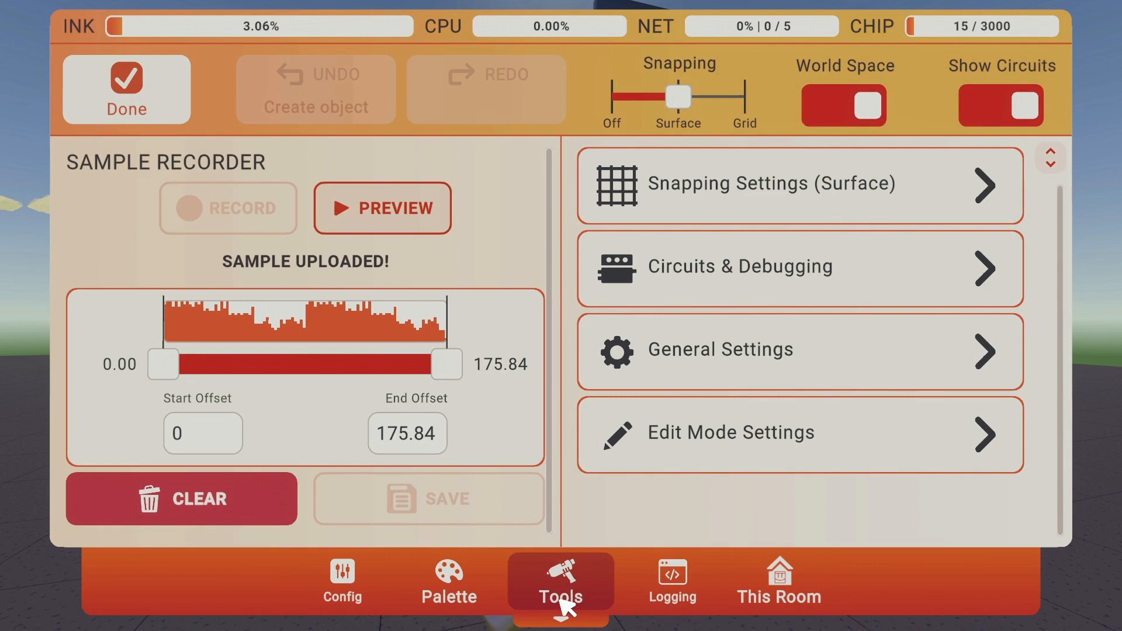
# Step: Return to the main building tools grid after the 175.84 s sample uploads
pyautogui.click(126, 88)
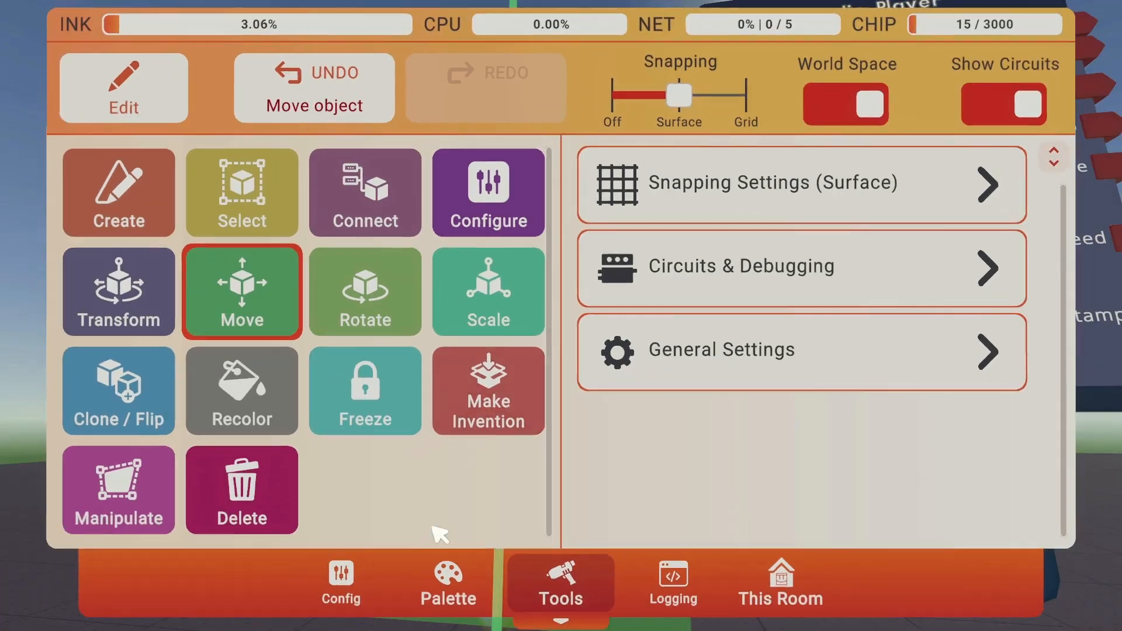
# Step: Browse the palette's audio chip search results, then go back to the Circuits catalogue
pyautogui.click(448, 581)
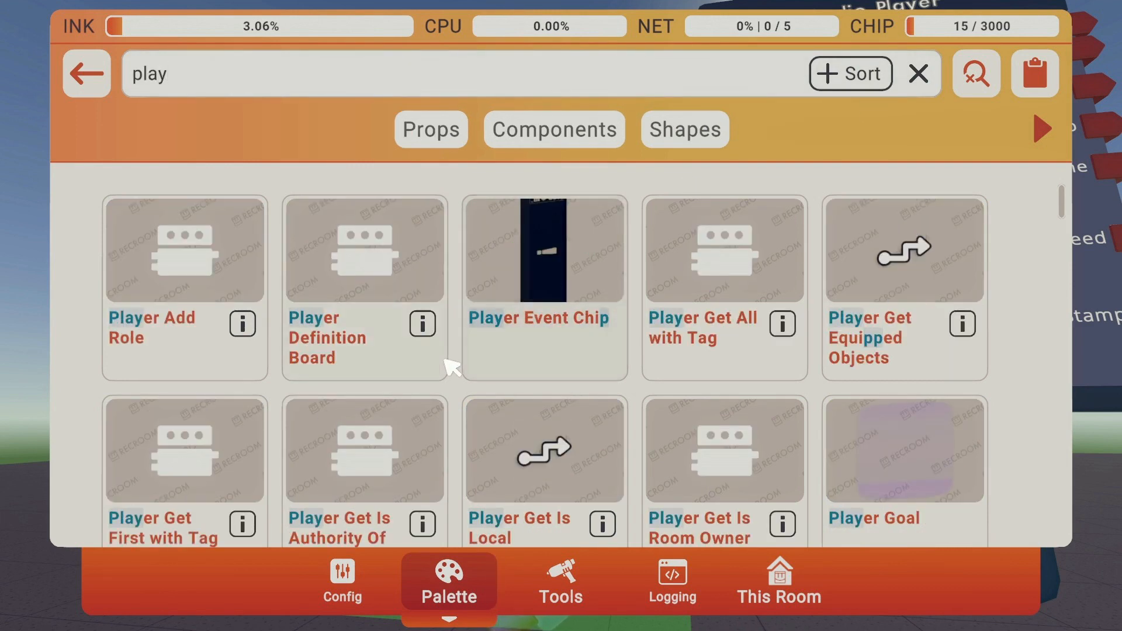
pyautogui.scroll(-3)
pyautogui.write('audio')
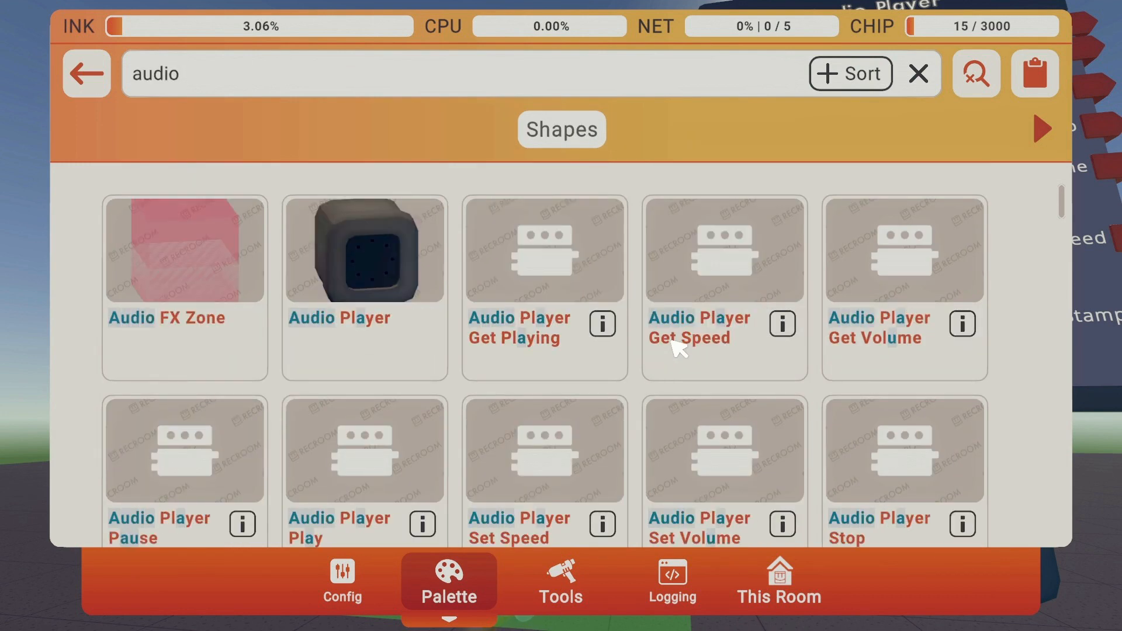
pyautogui.scroll(-3)
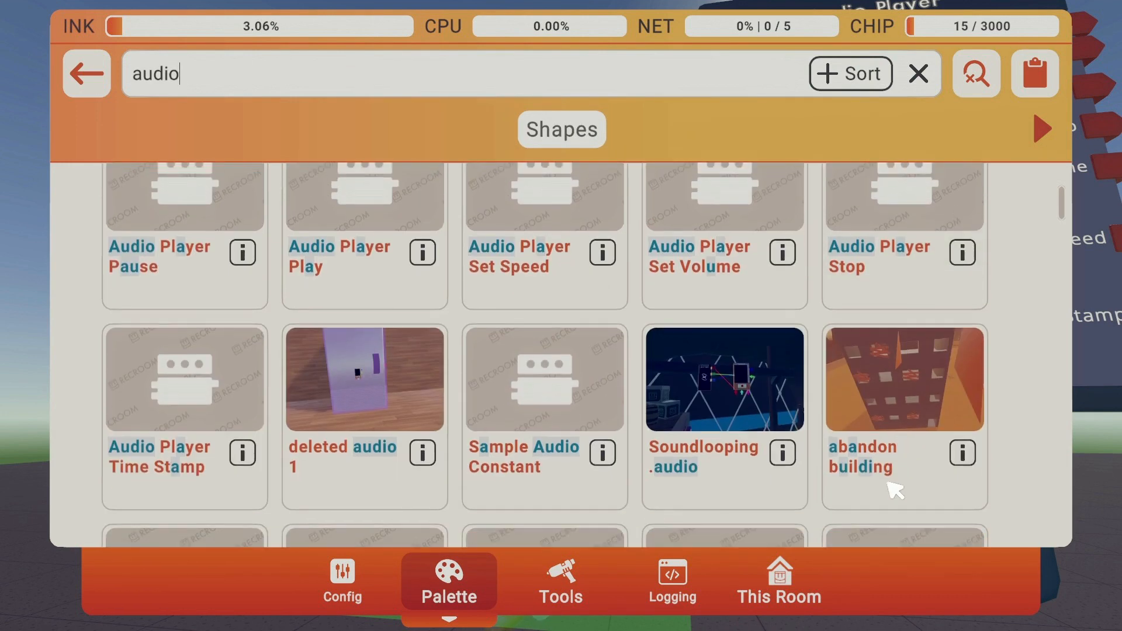
pyautogui.scroll(-3)
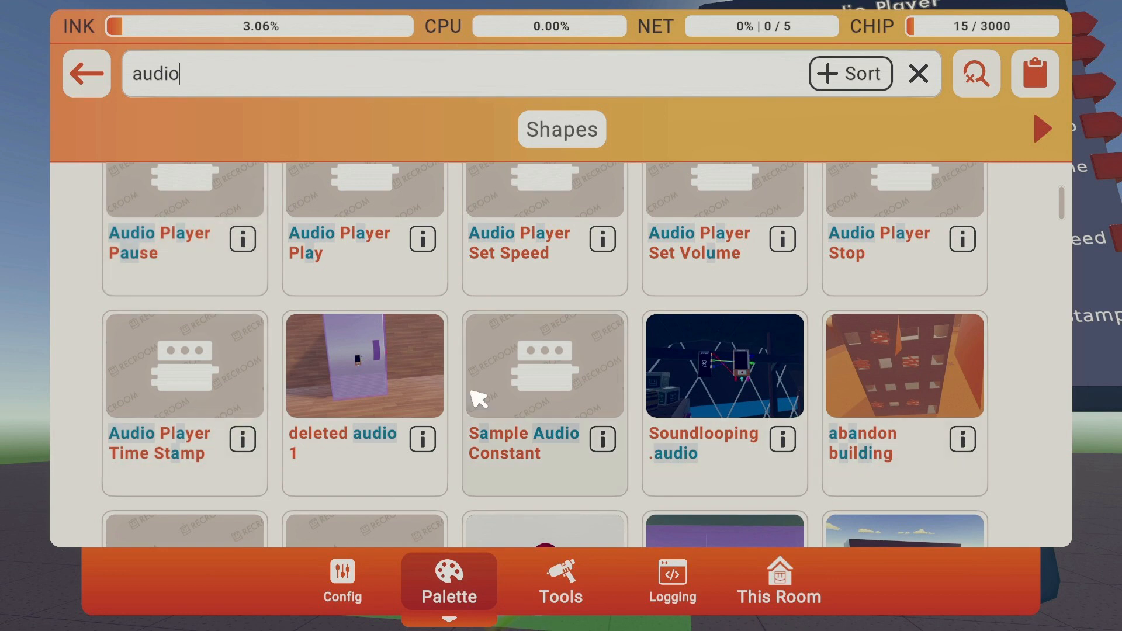
pyautogui.moveTo(85, 73)
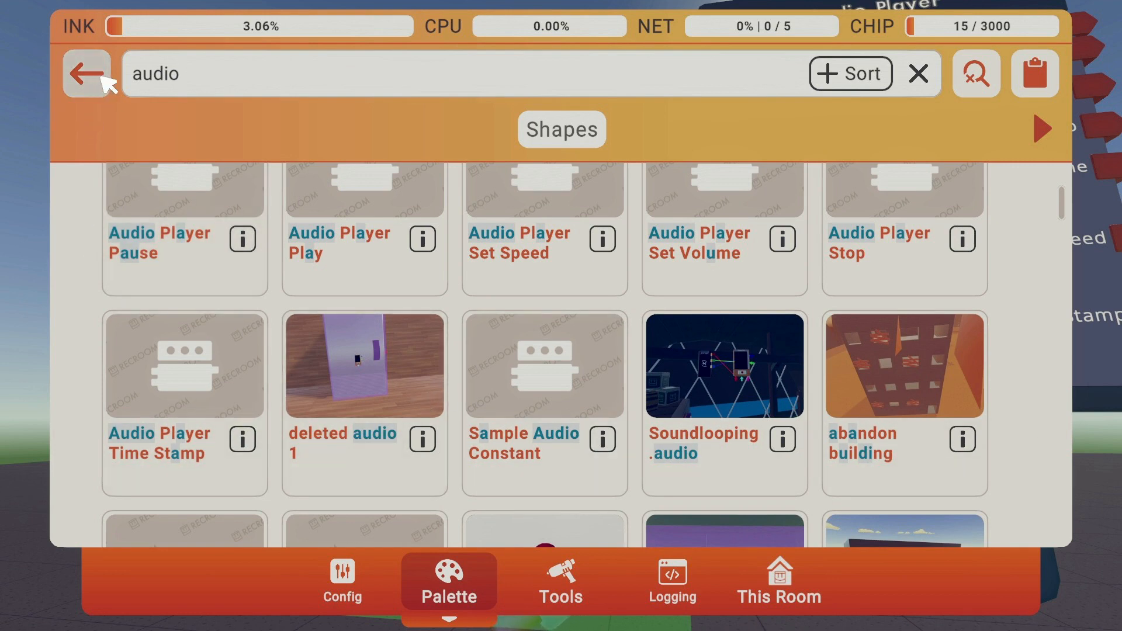
pyautogui.click(85, 73)
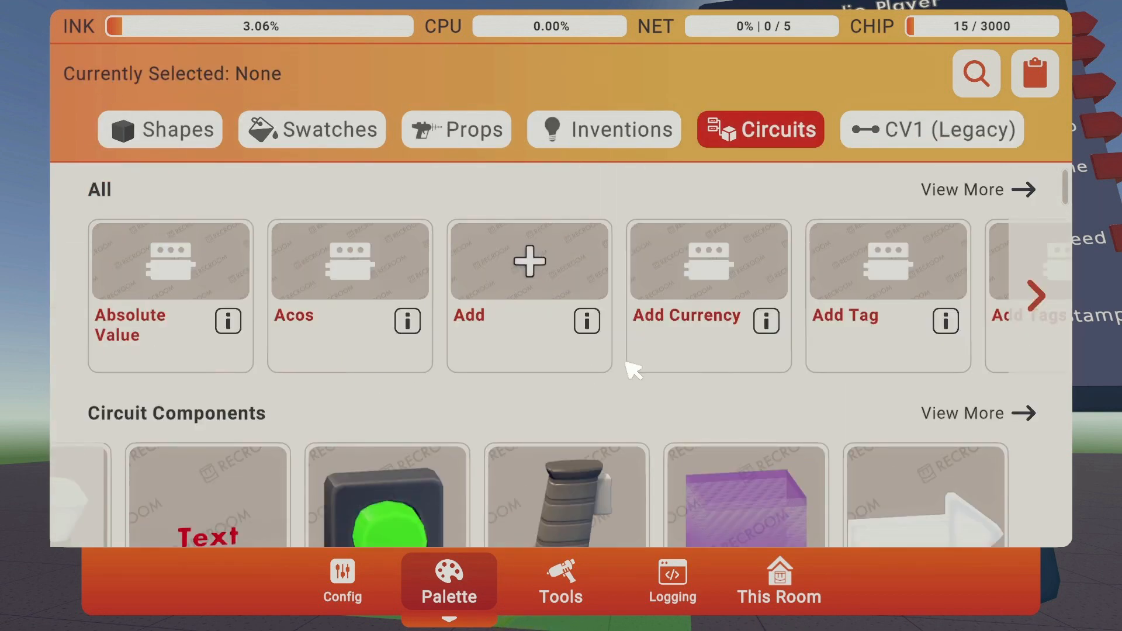
# Step: Place a chip from the Circuits palette, bringing the room's chip count to 16
pyautogui.click(603, 129)
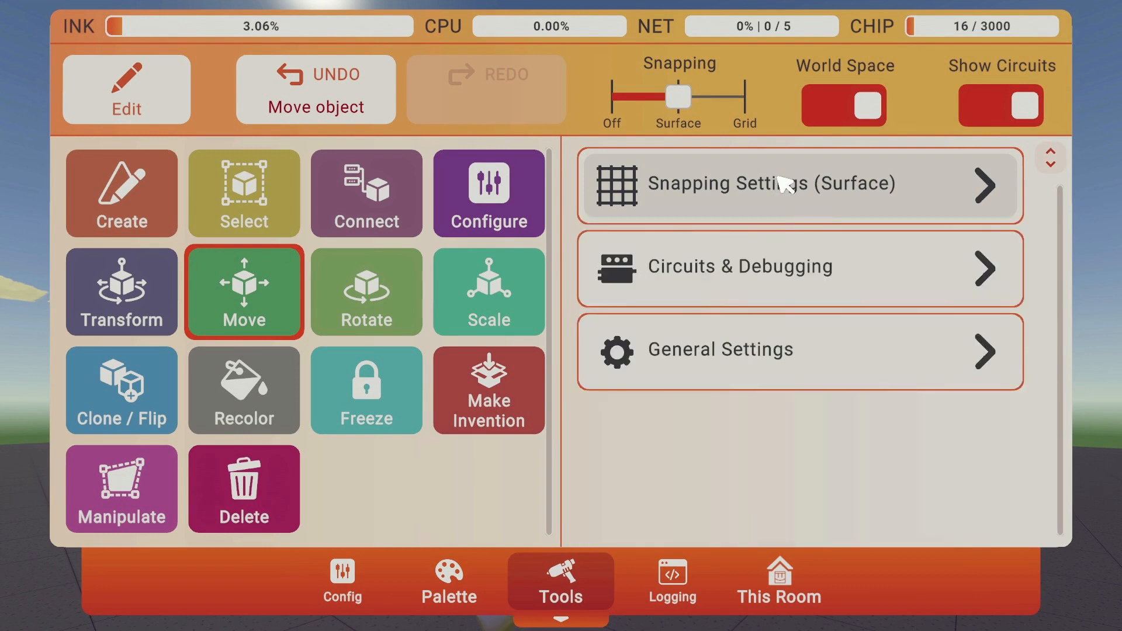
# Step: Review the Snapping Settings and Circuits & Debugging sections before reaching the MyTerminalZone-Vol-3 details
pyautogui.click(786, 185)
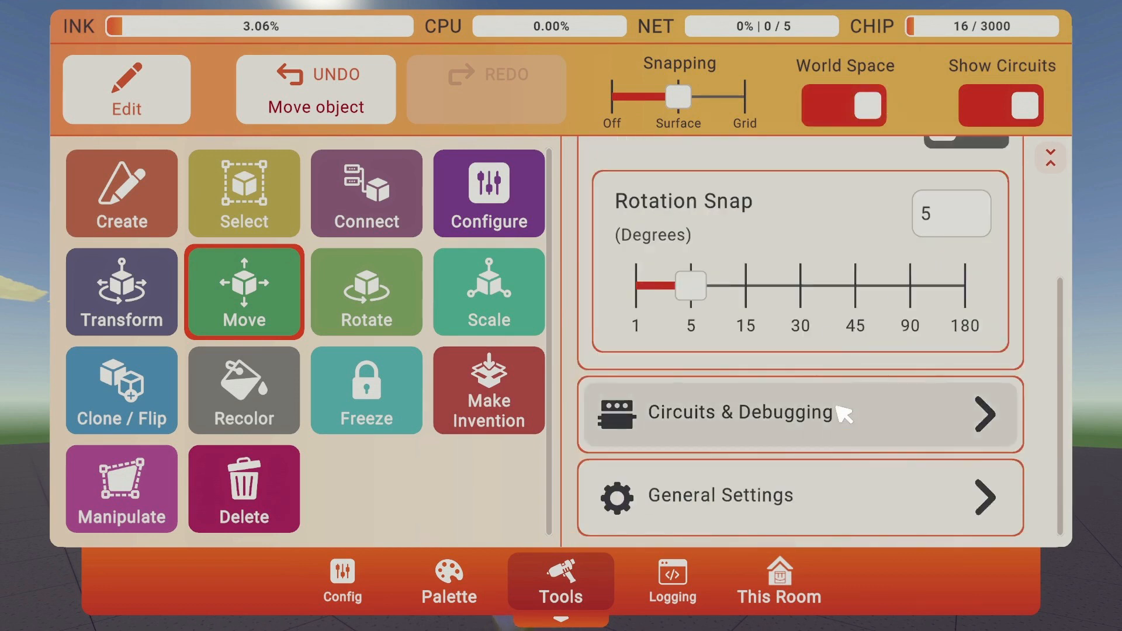
pyautogui.click(744, 413)
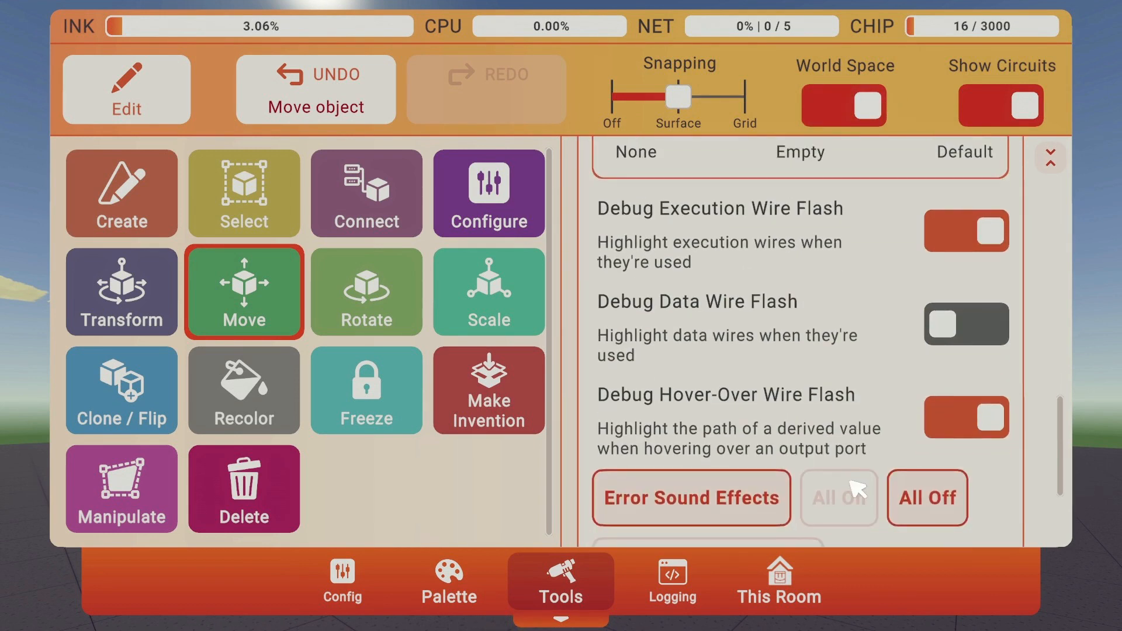
pyautogui.scroll(-3)
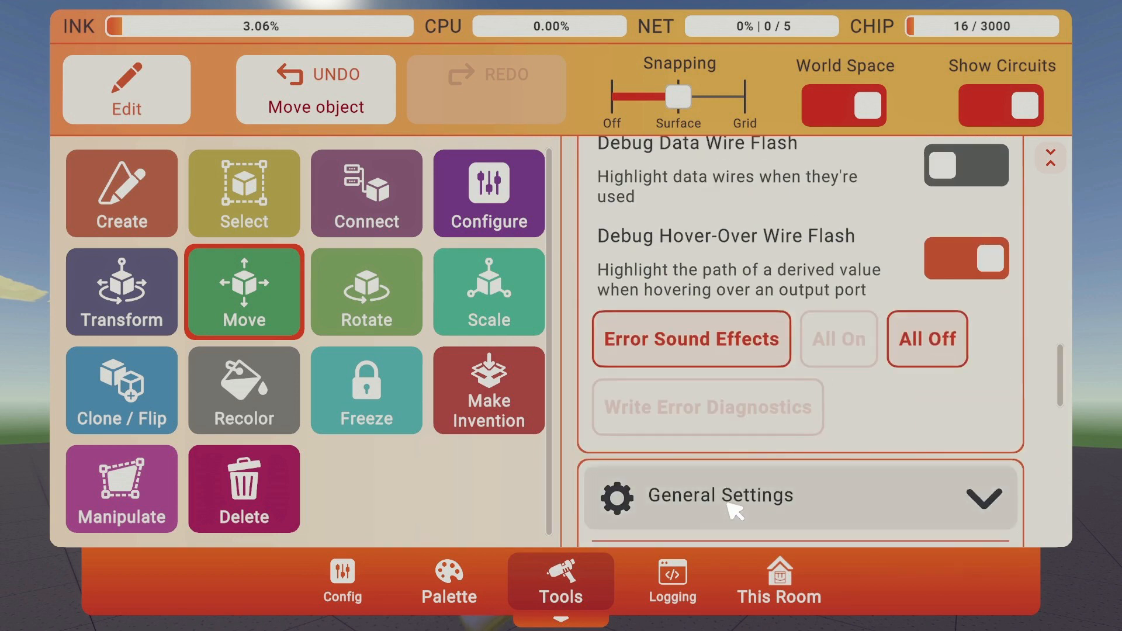
pyautogui.scroll(-3)
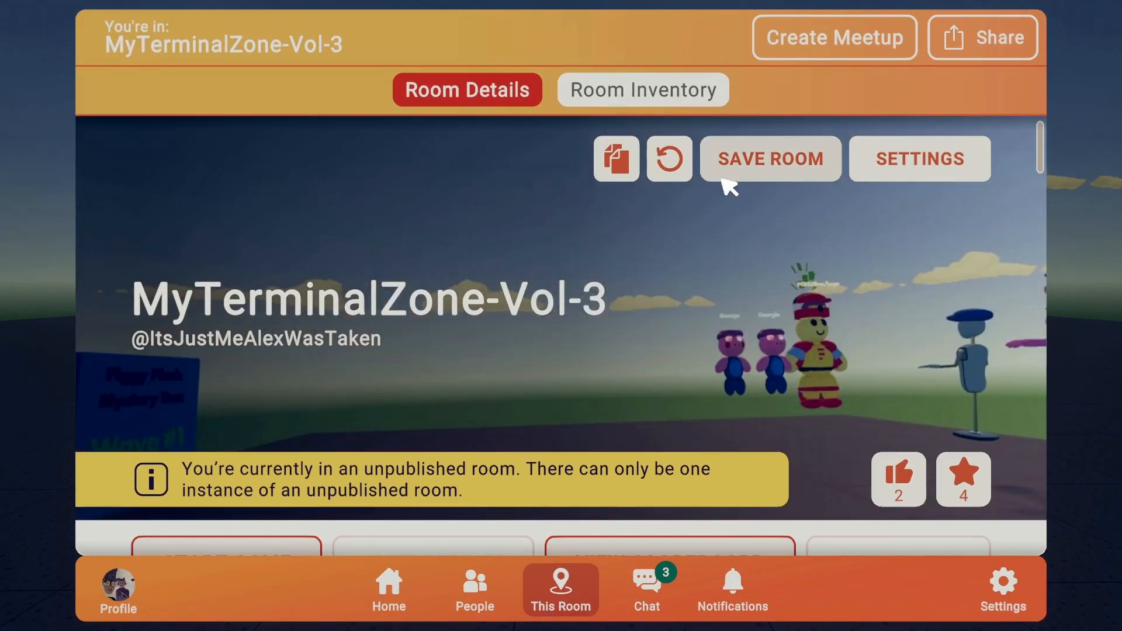
# Step: Save the room with the Player Joined event wired to the Audio Player
pyautogui.click(770, 158)
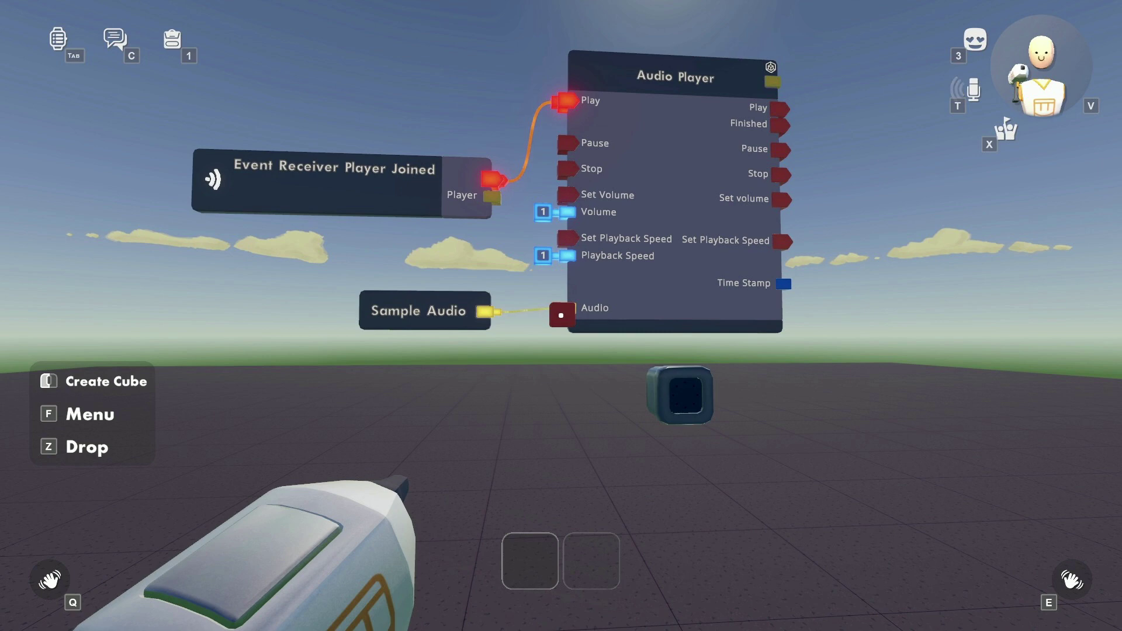
pyautogui.moveTo(561, 316)
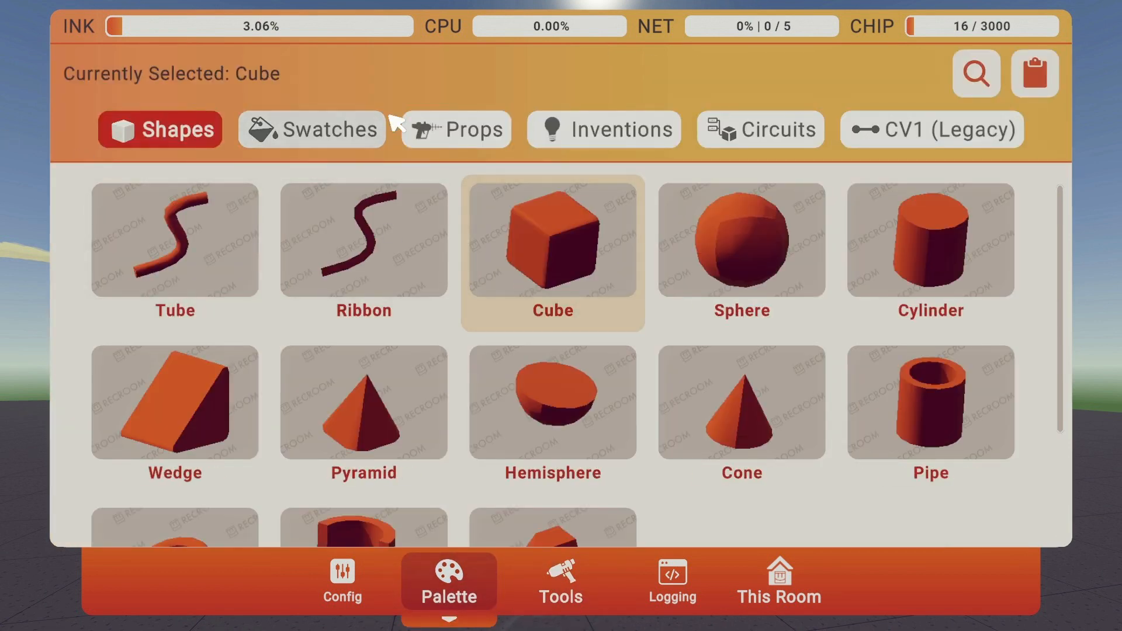
# Step: Select the Button (Push me!) from the Circuits palette to place beside the Audio Player
pyautogui.click(603, 129)
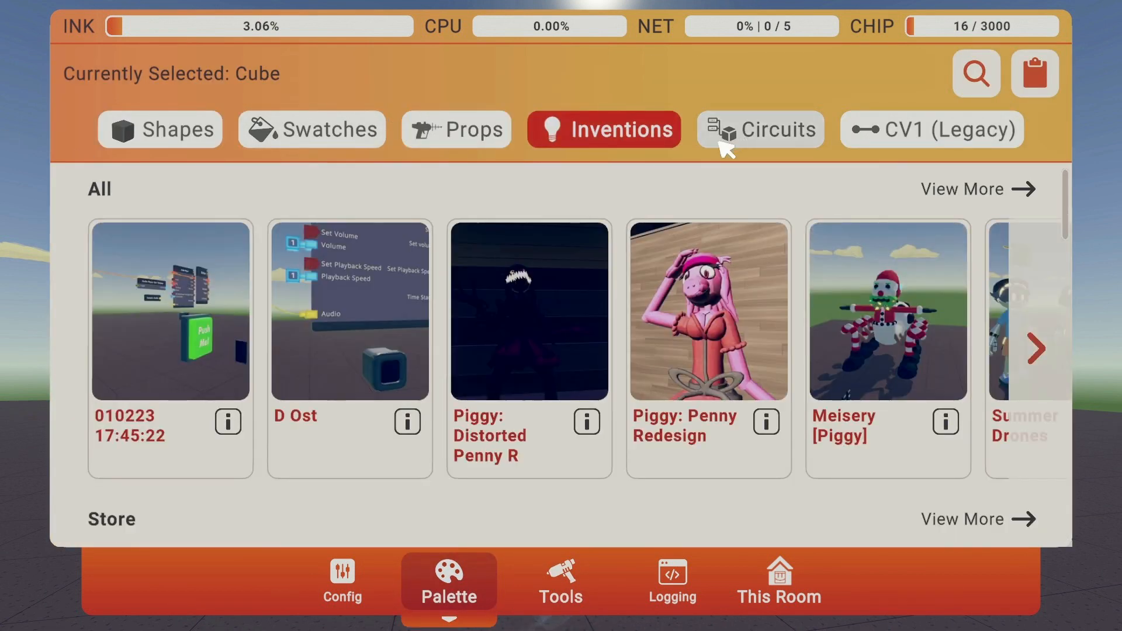
pyautogui.click(560, 580)
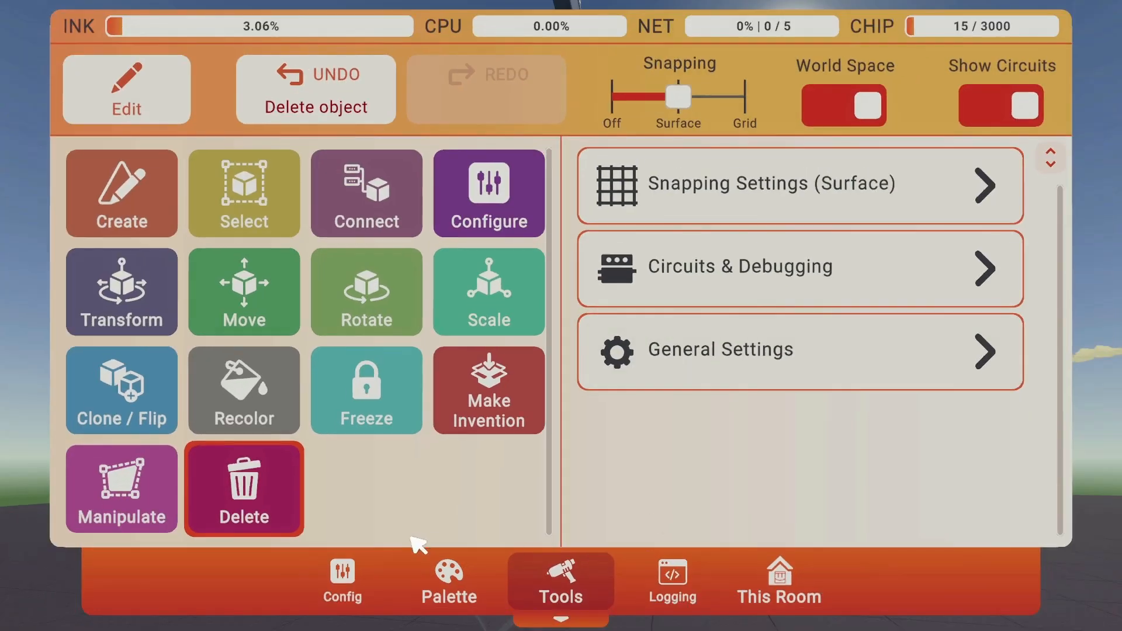
pyautogui.click(449, 579)
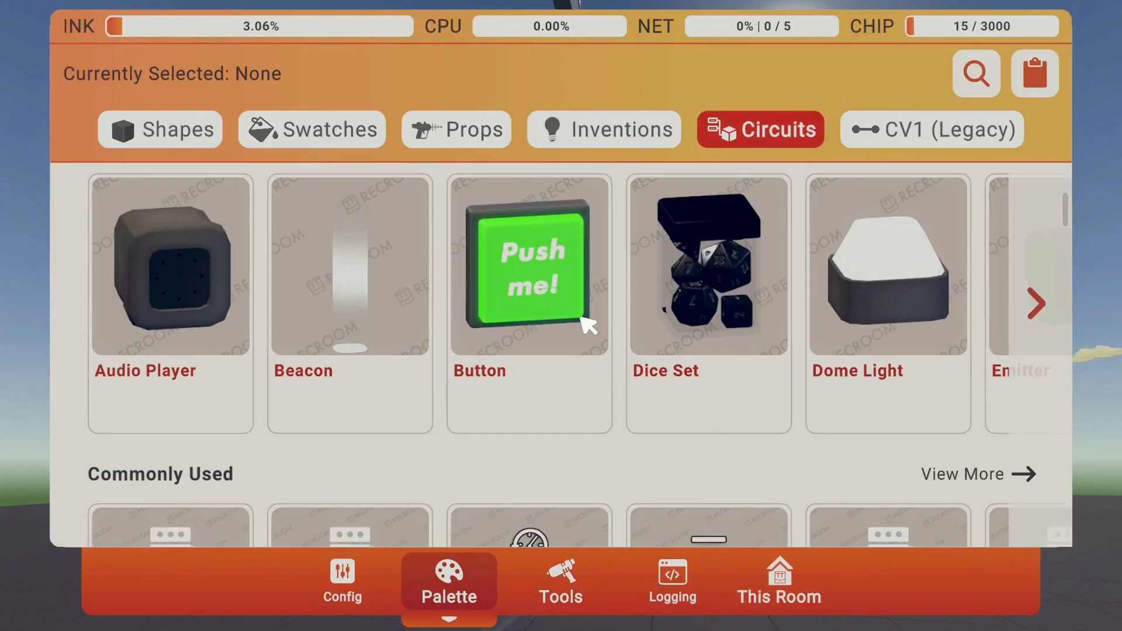
pyautogui.click(529, 269)
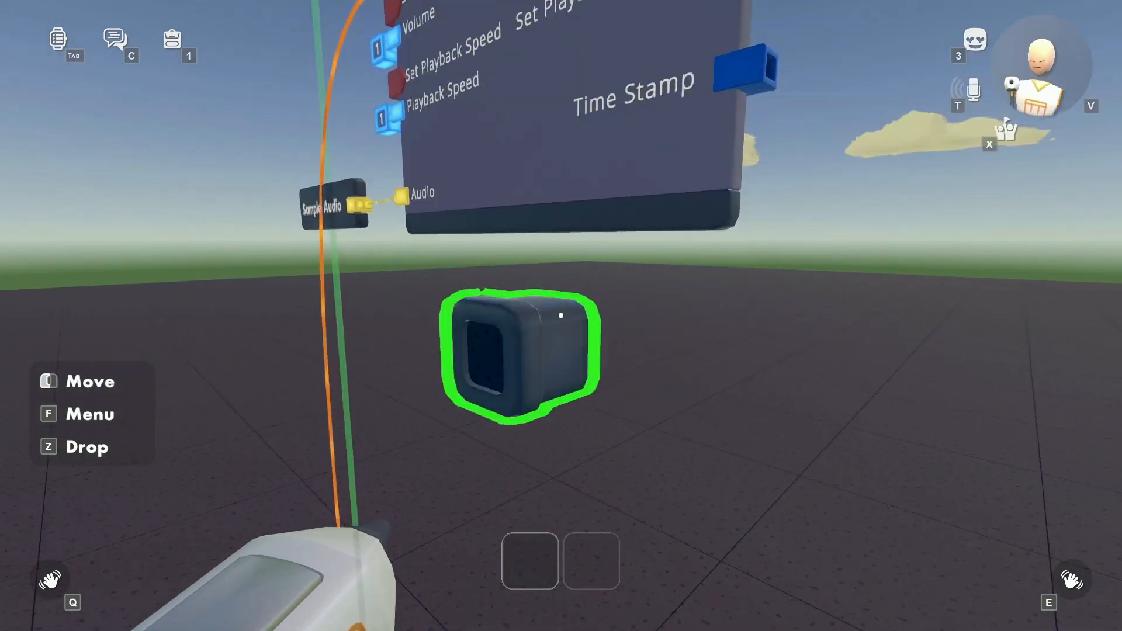
pyautogui.moveTo(561, 315)
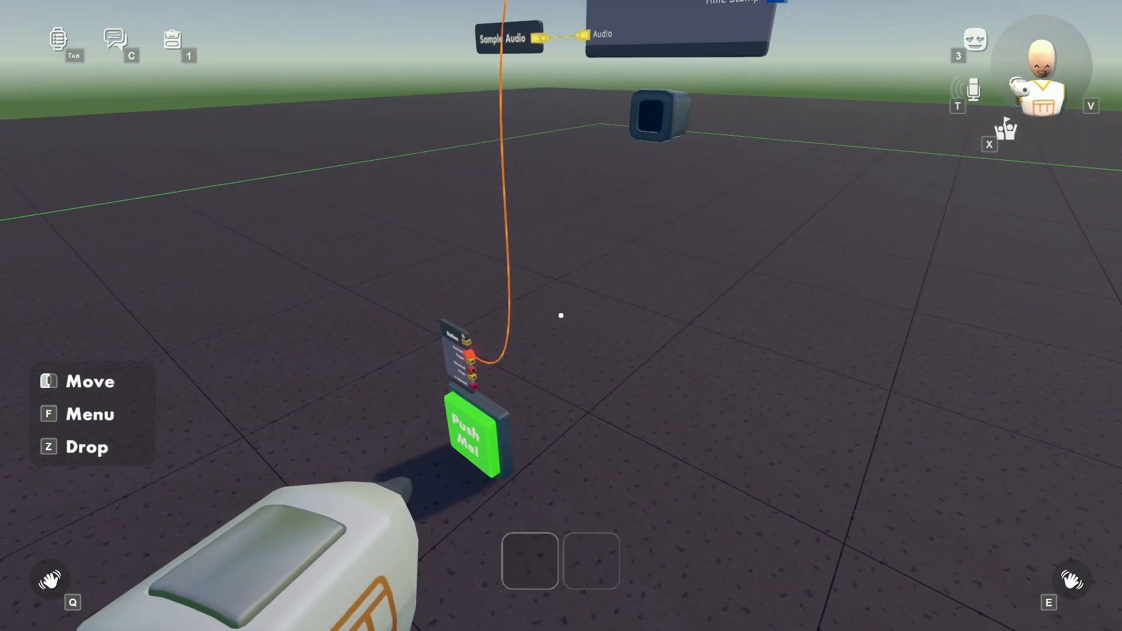